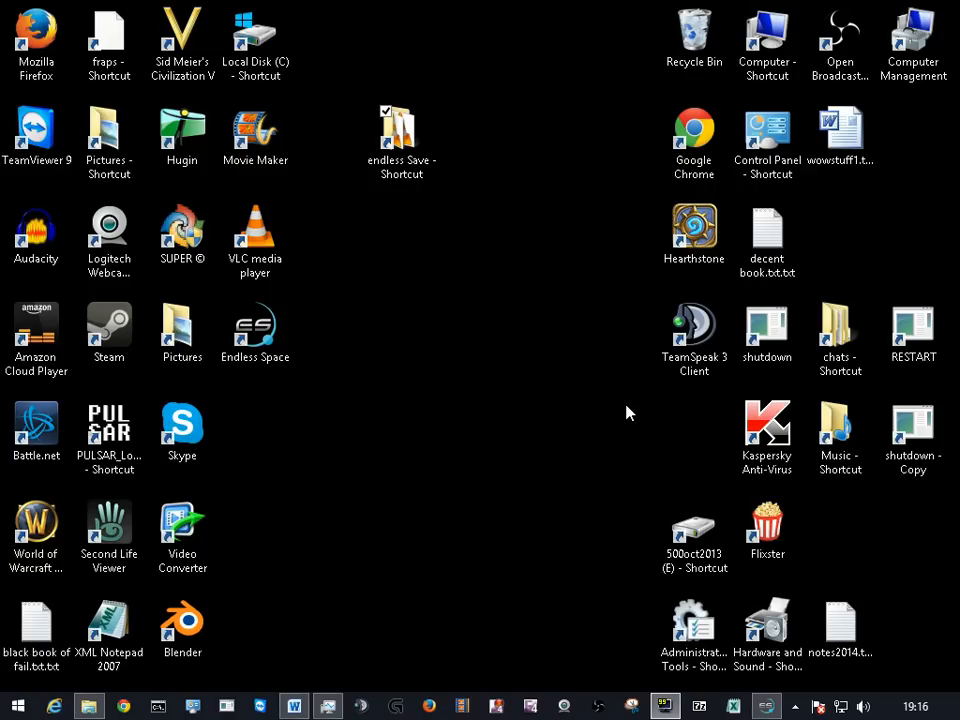
mouse_move(596, 439)
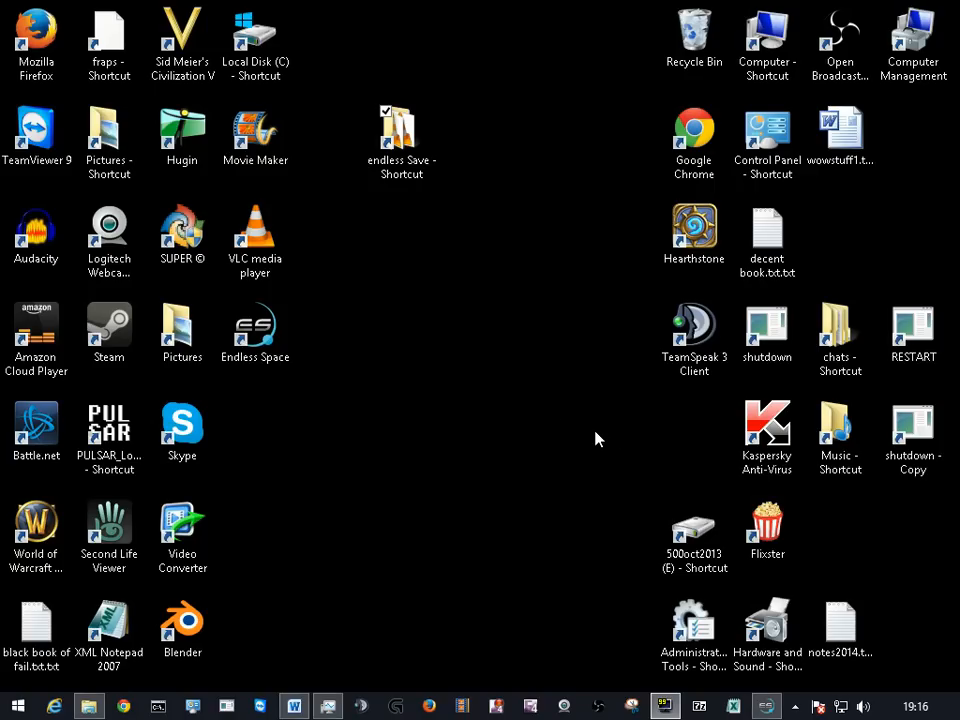
mouse_move(532, 404)
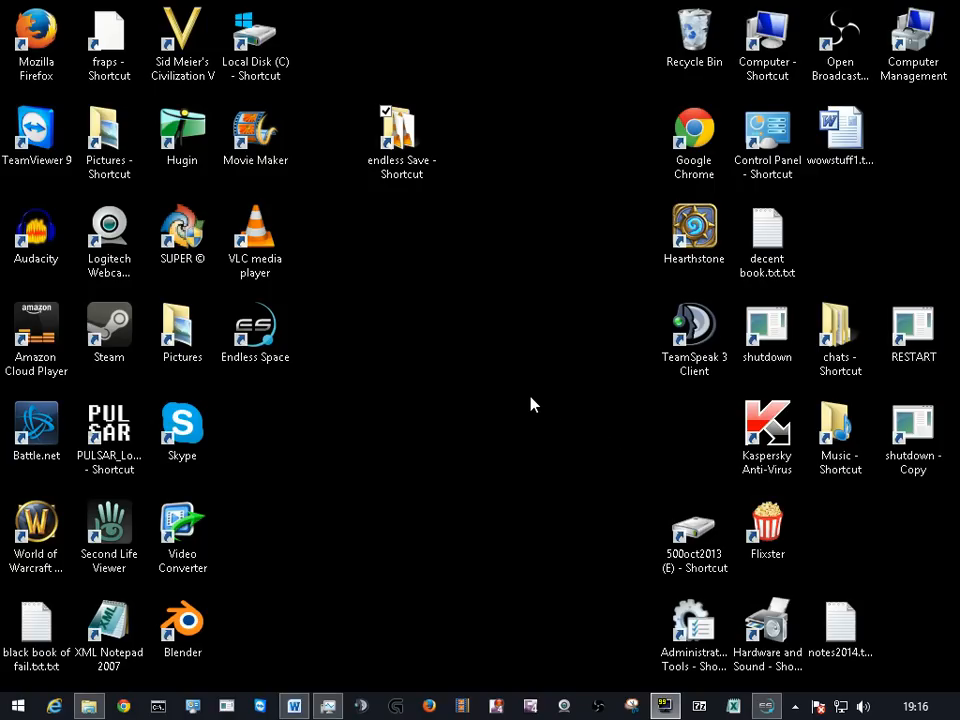
mouse_move(546, 530)
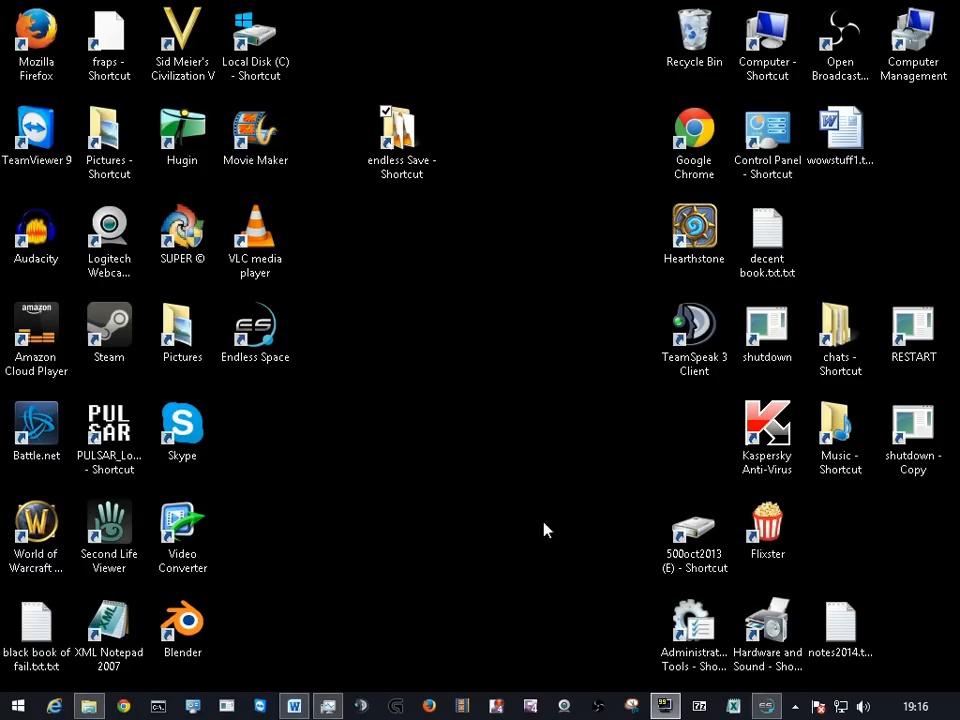
mouse_move(535, 508)
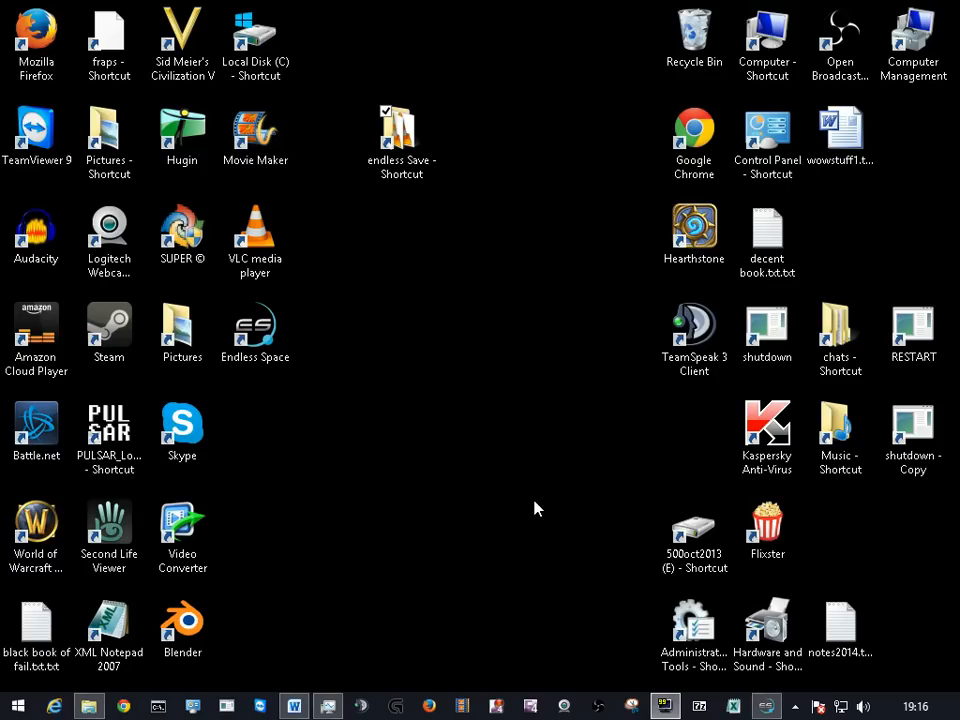
mouse_move(557, 517)
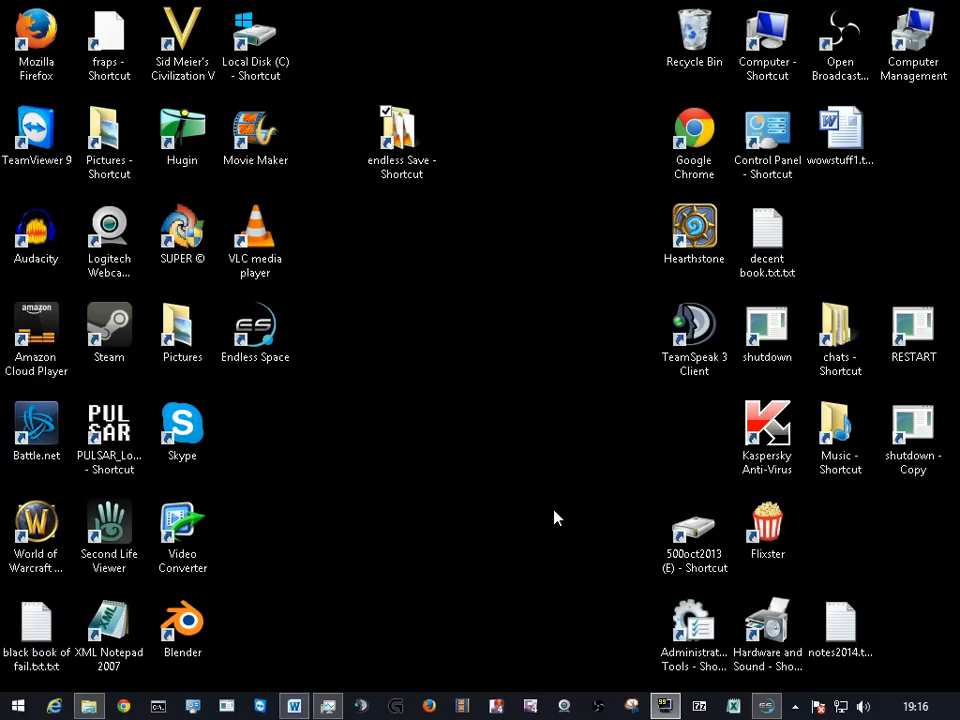
mouse_move(693, 705)
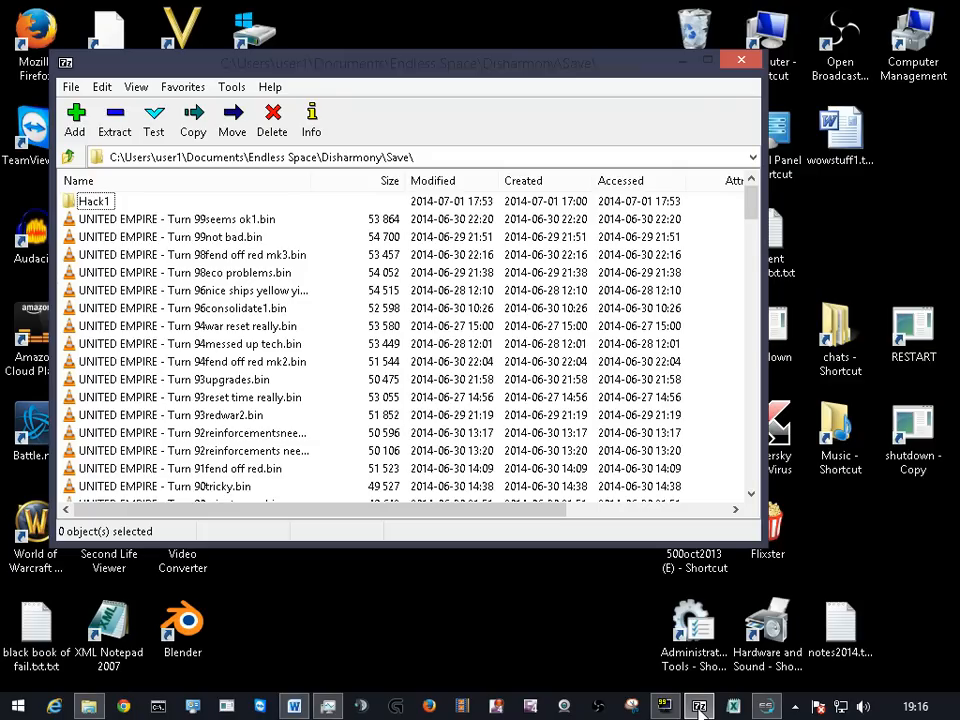
Step: Open XML Notepad, then select hacktest1.bin at the end of 7-Zip's Save folder list
right_click(699, 706)
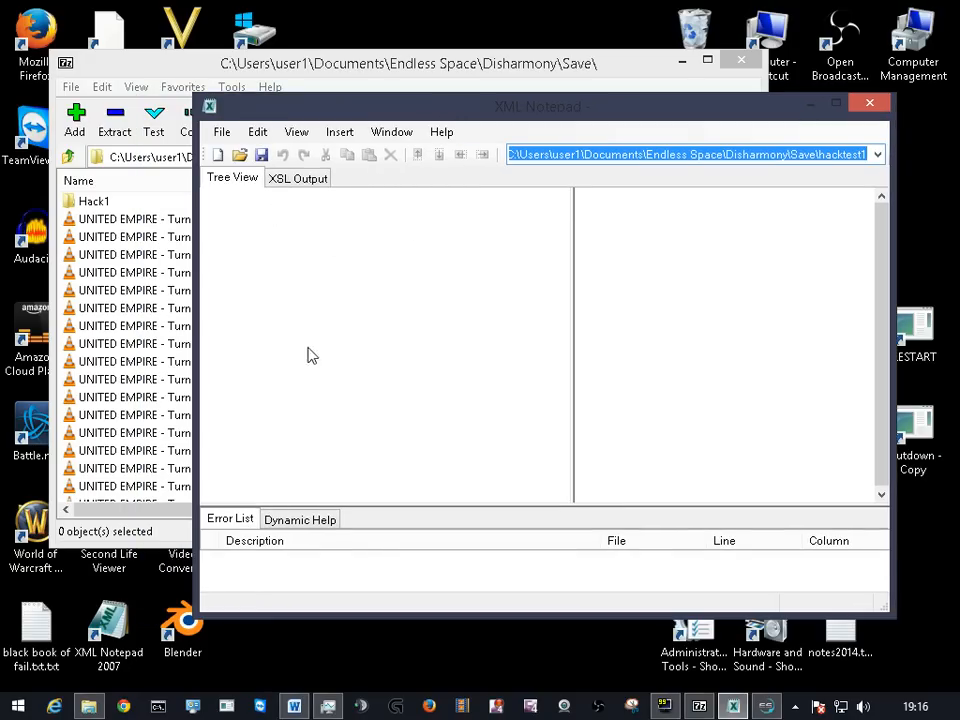
click(185, 325)
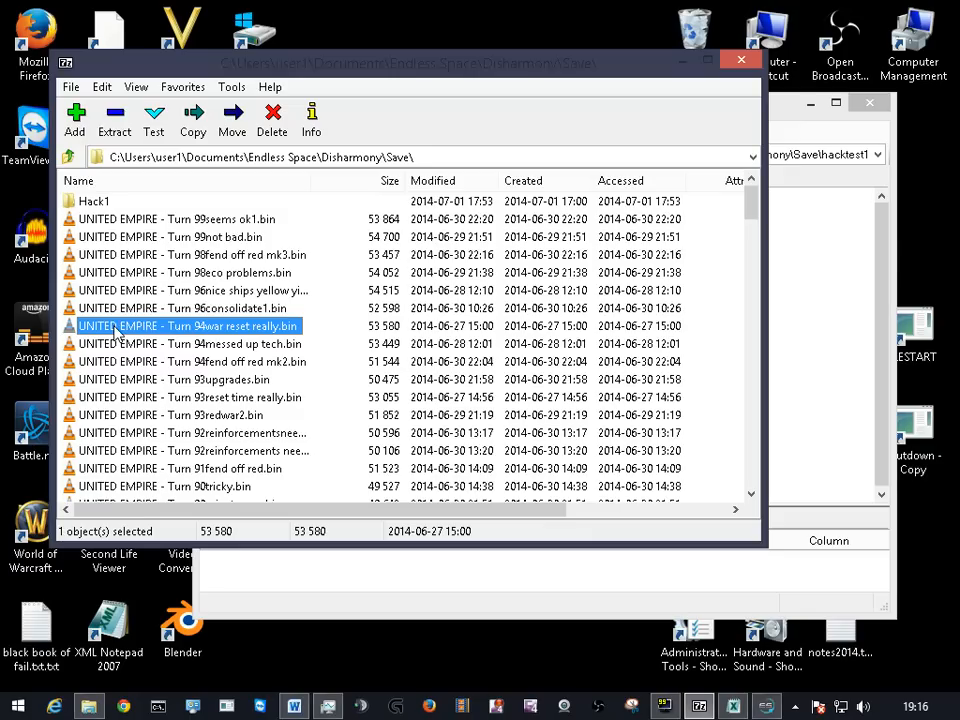
scroll(down, 3)
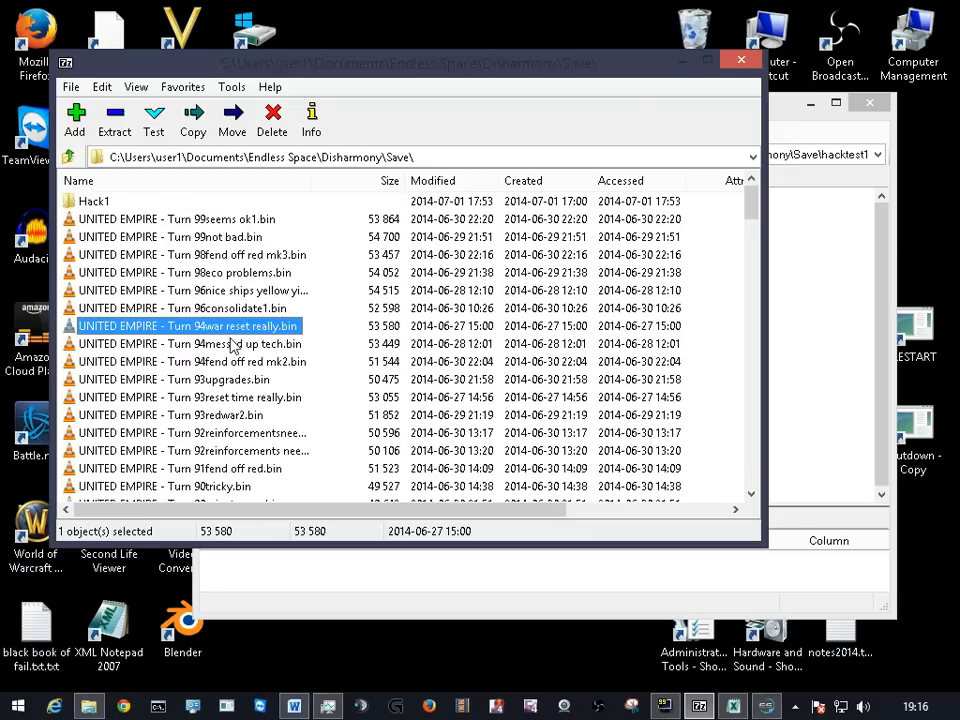
click(178, 218)
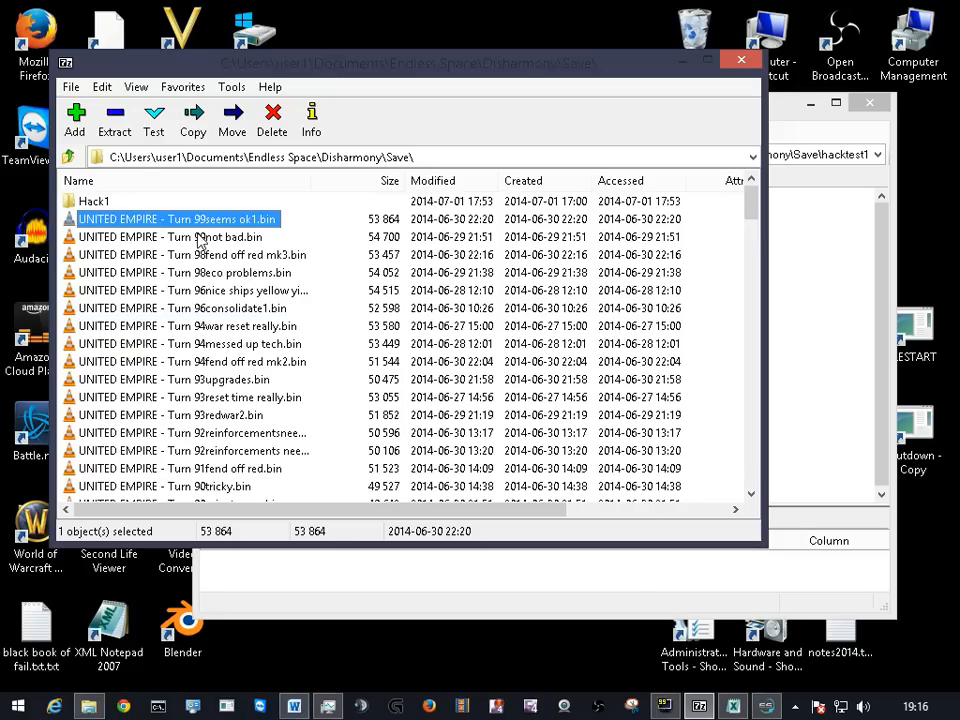
scroll(down, 3)
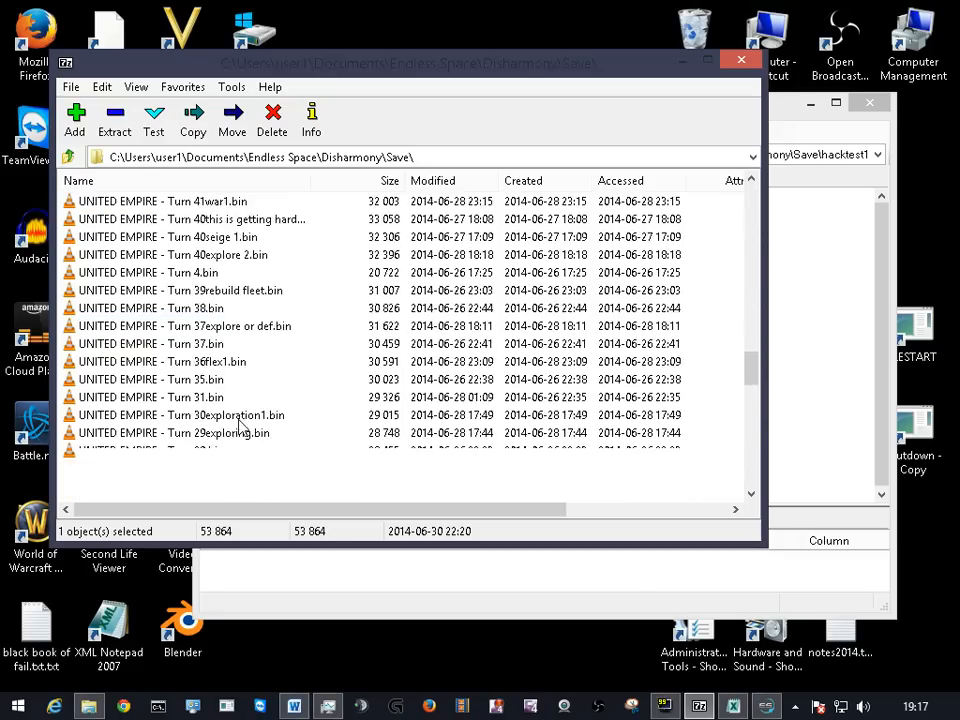
scroll(down, 3)
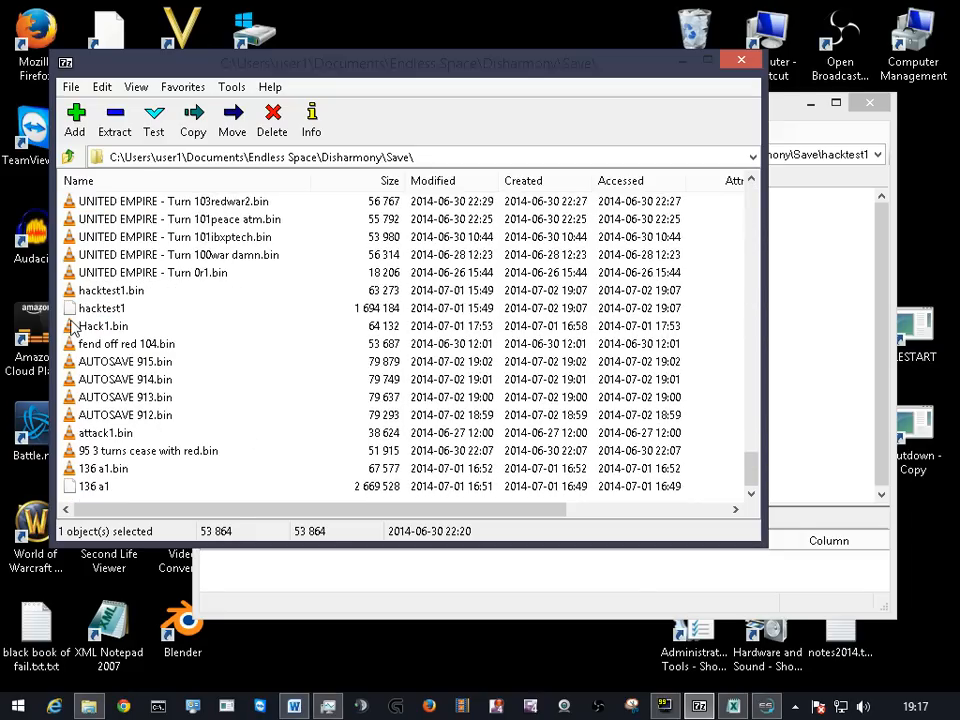
click(111, 290)
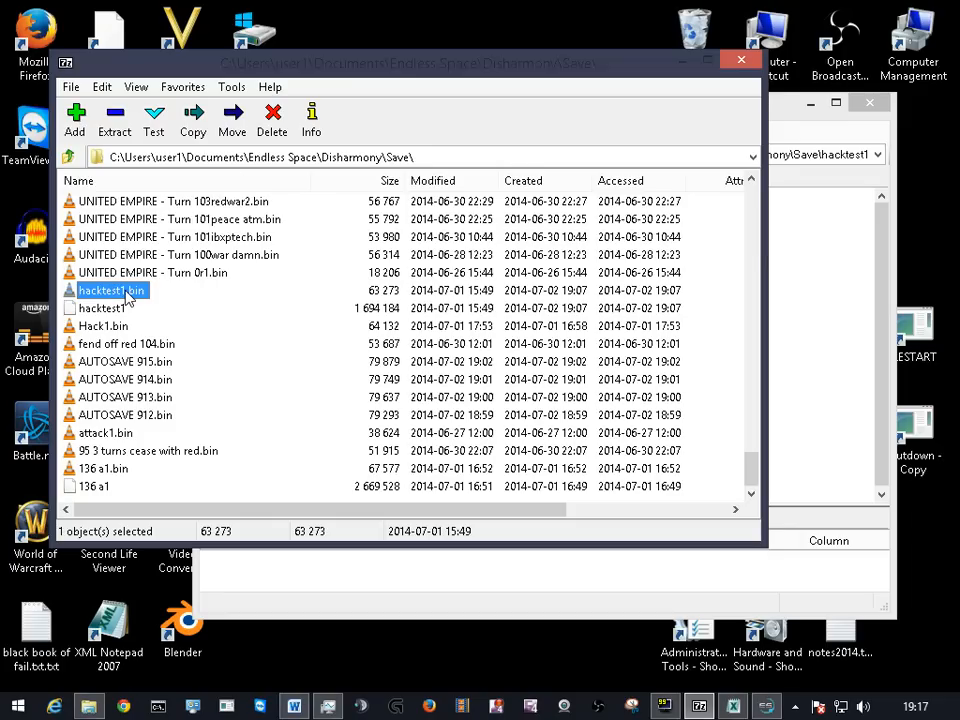
Step: Open hacktest1.bin as an archive to inspect hacktest1, then return to XML Notepad
right_click(112, 290)
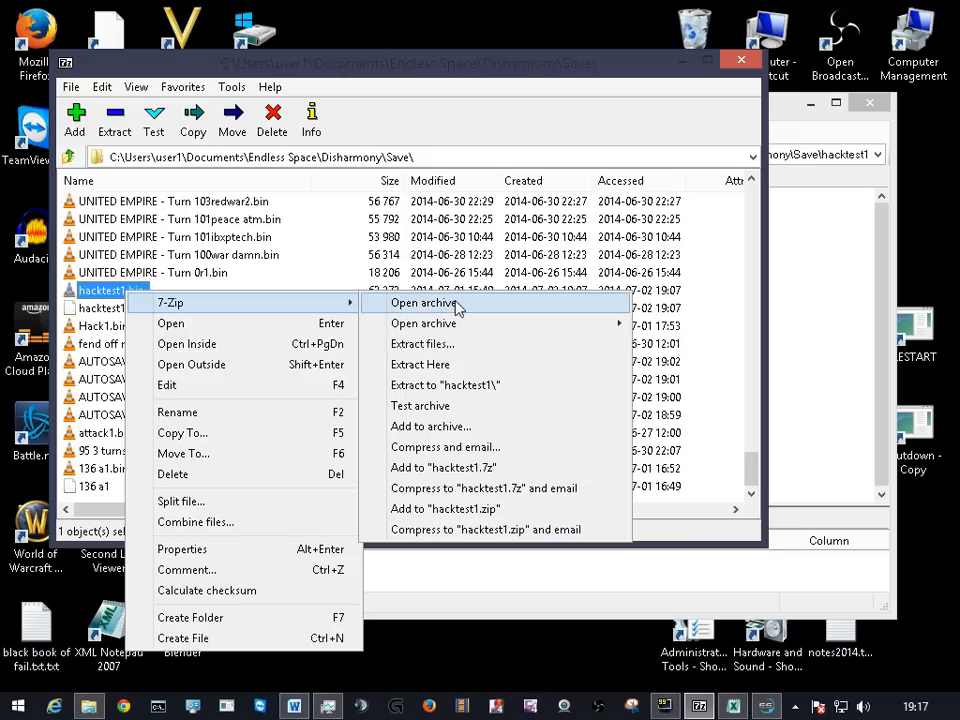
click(424, 303)
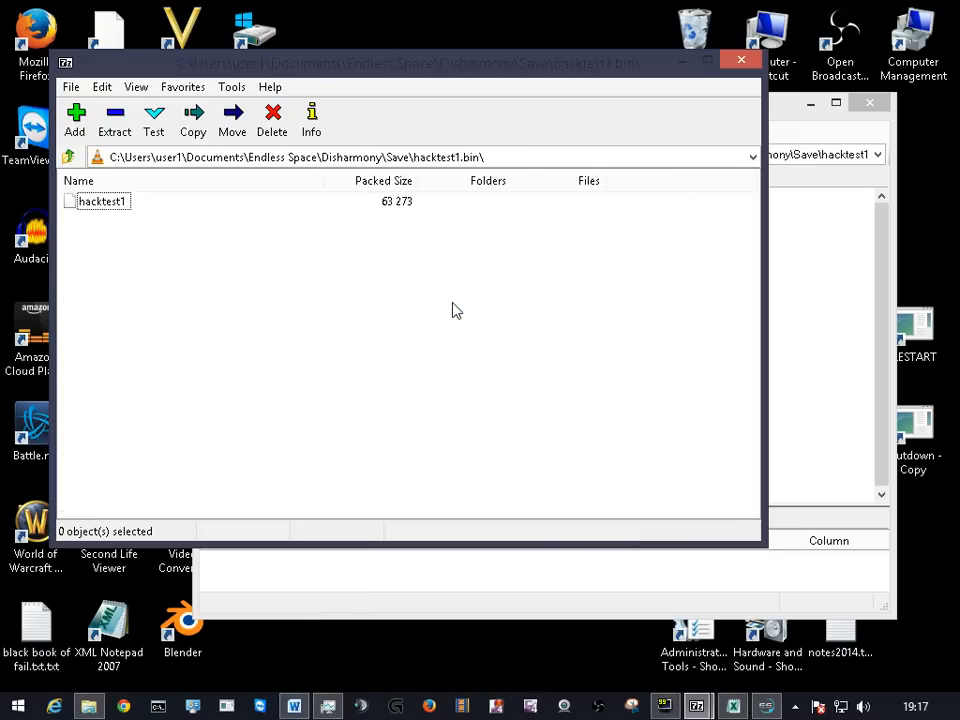
click(100, 201)
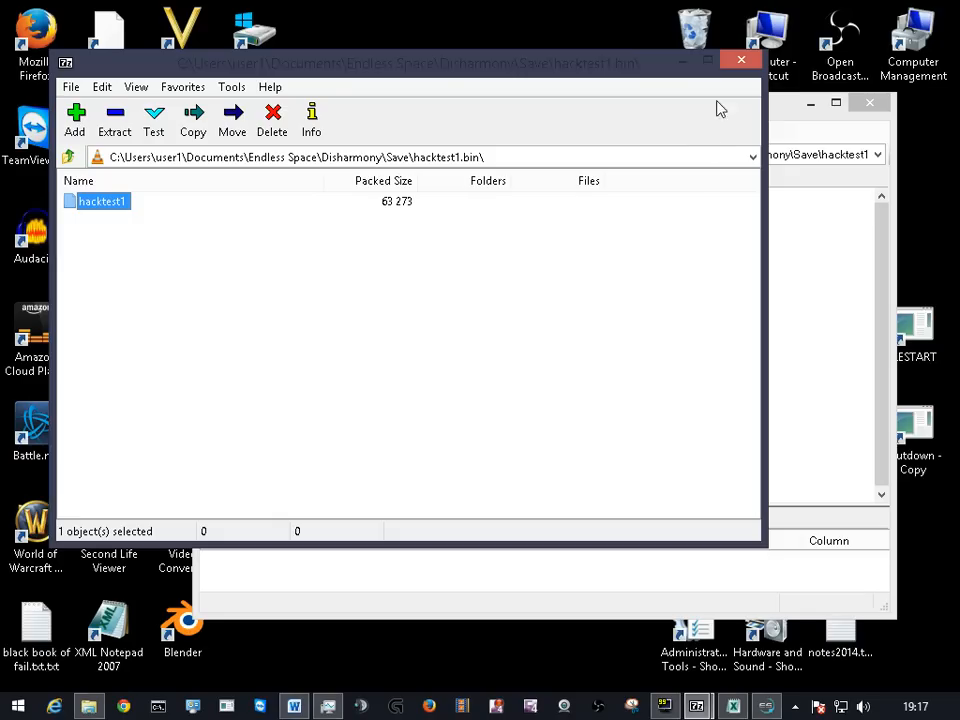
mouse_move(741, 60)
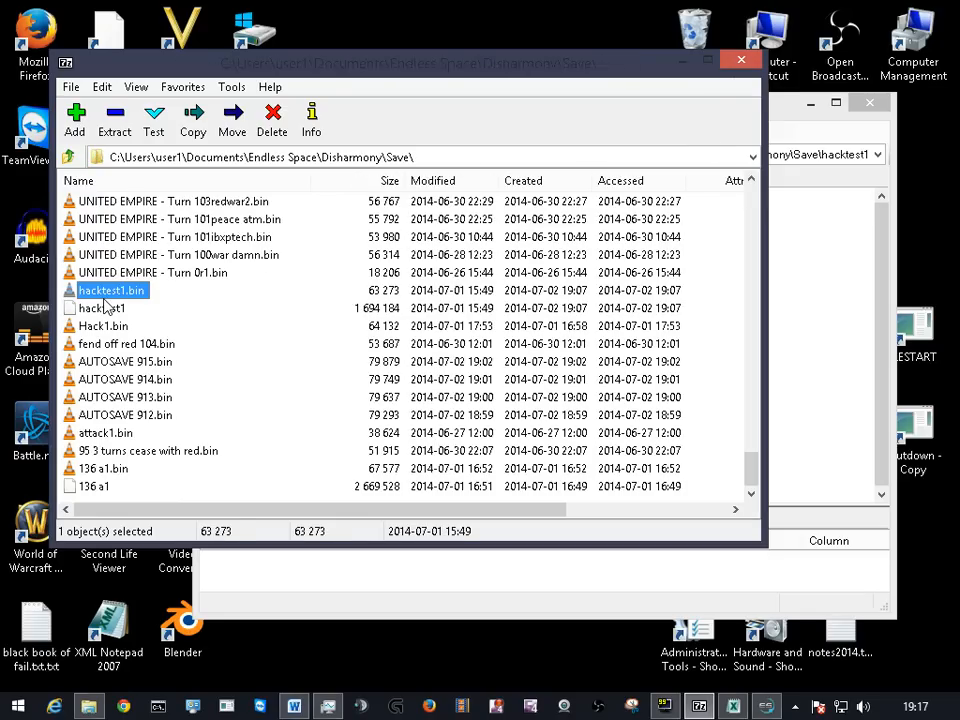
click(101, 307)
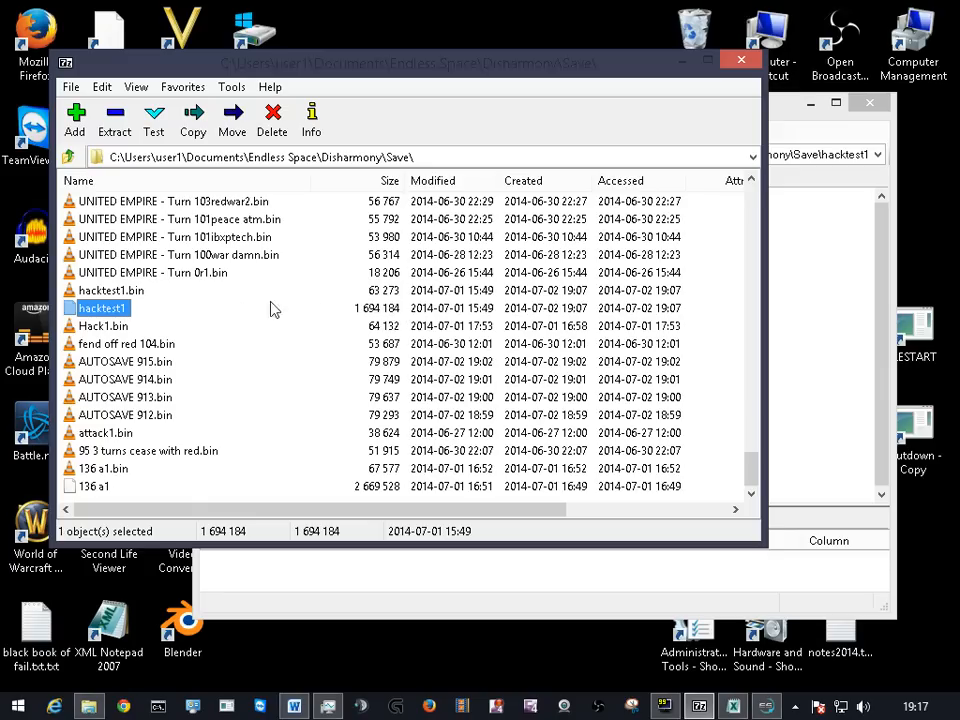
mouse_move(798, 465)
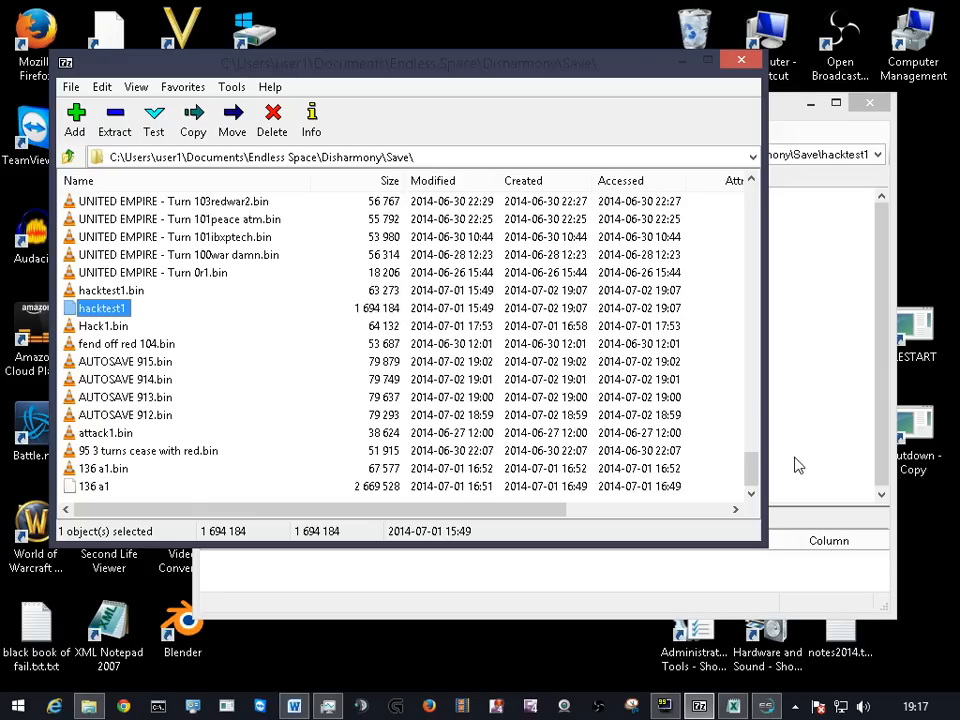
click(733, 706)
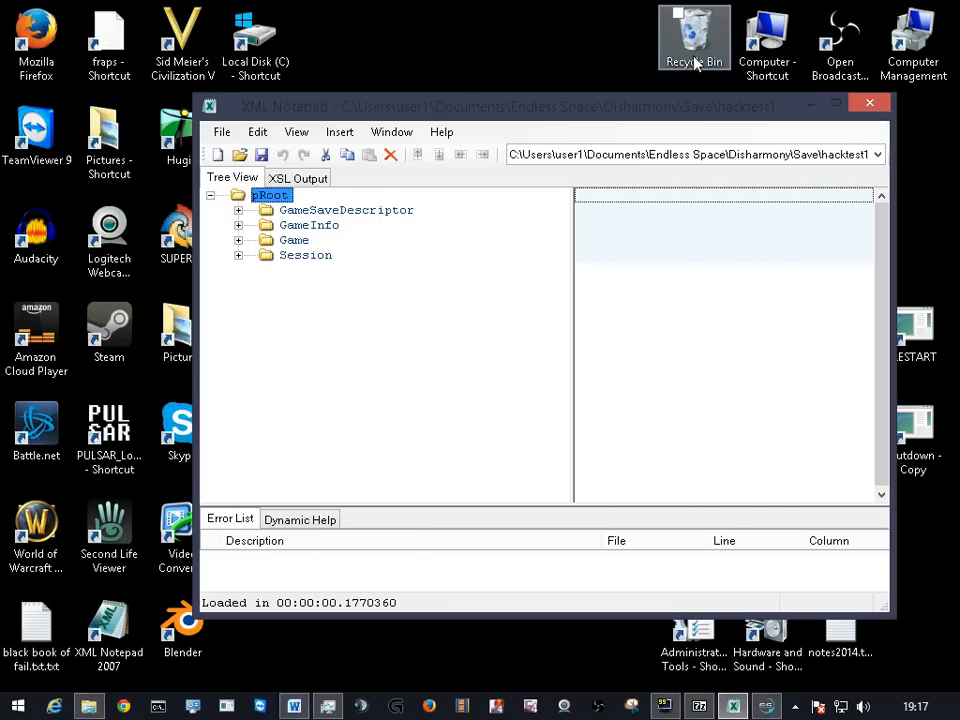
Step: Expand GameSaveDescriptor, Modification and GameInfo to view Title, Version and Turn 136
click(238, 210)
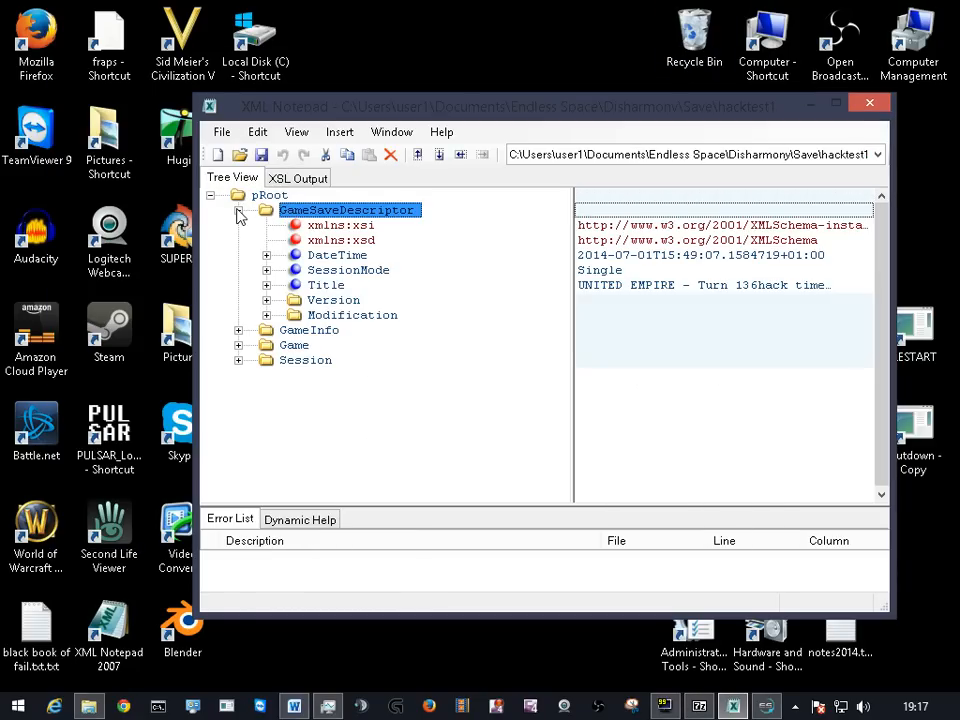
click(326, 284)
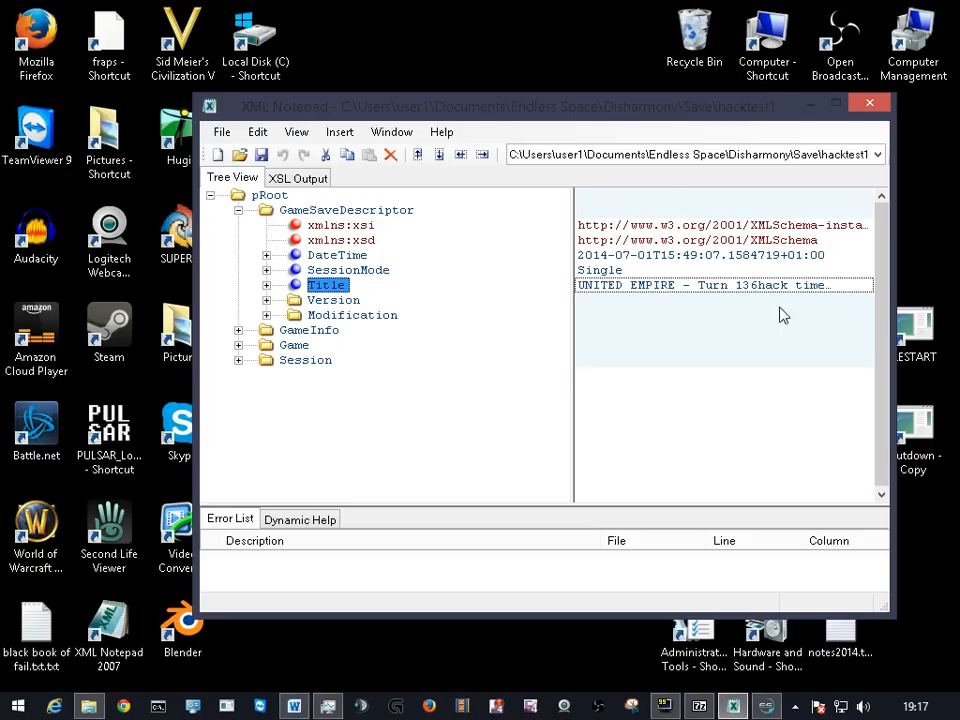
mouse_move(470, 298)
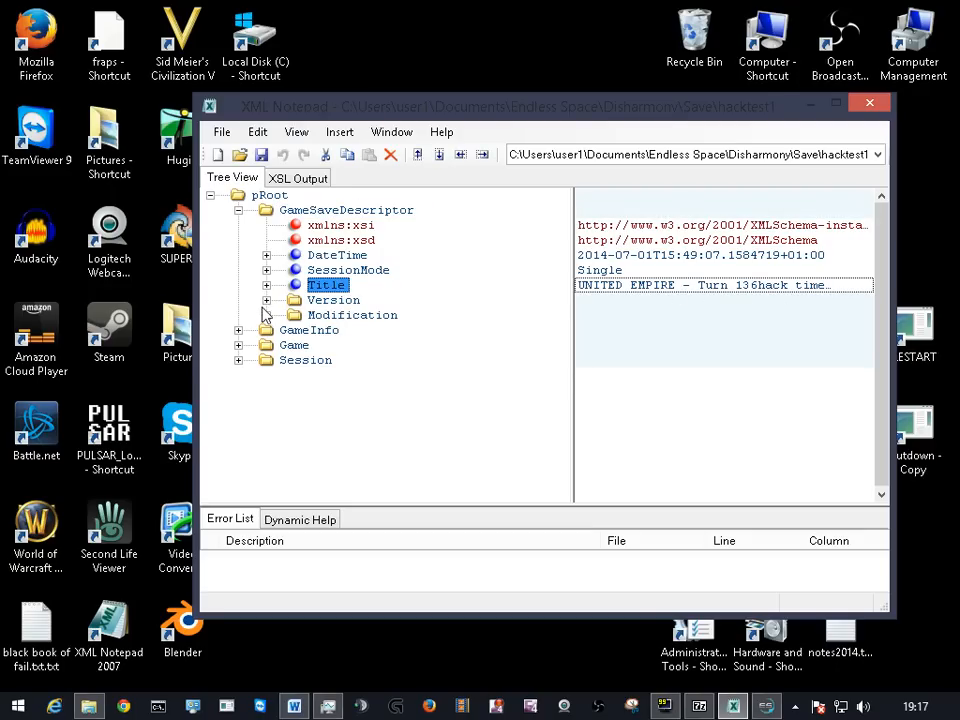
click(267, 315)
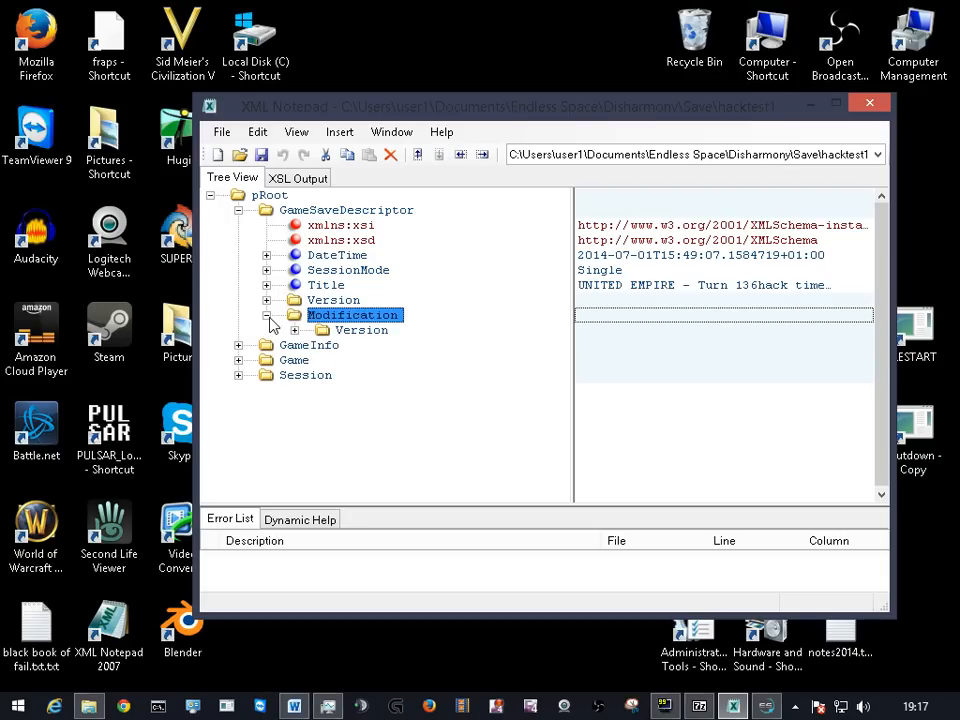
click(362, 330)
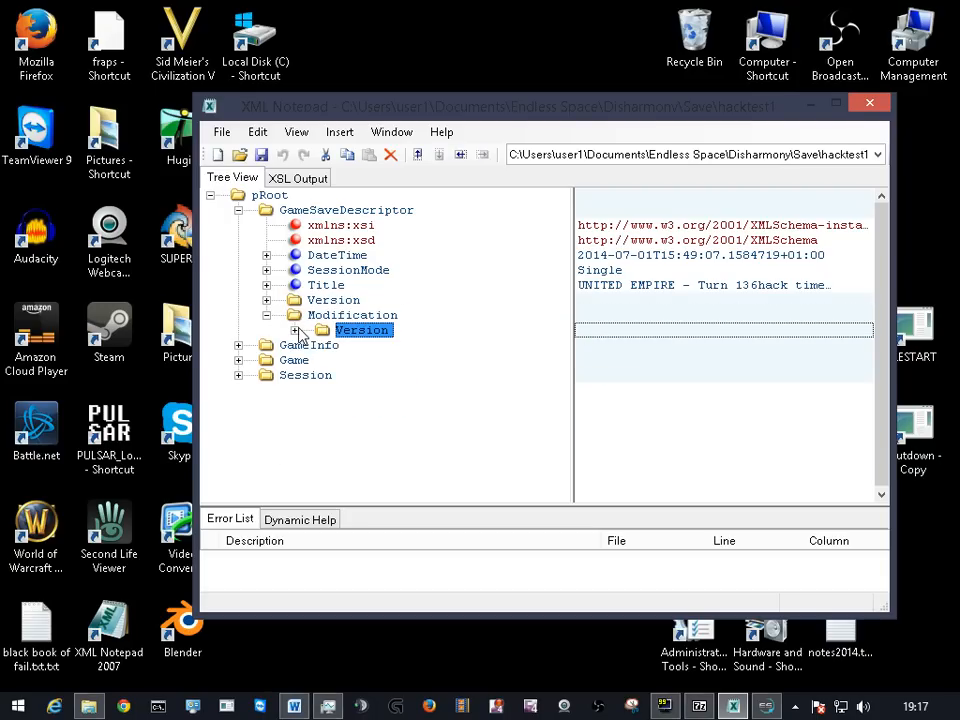
click(267, 345)
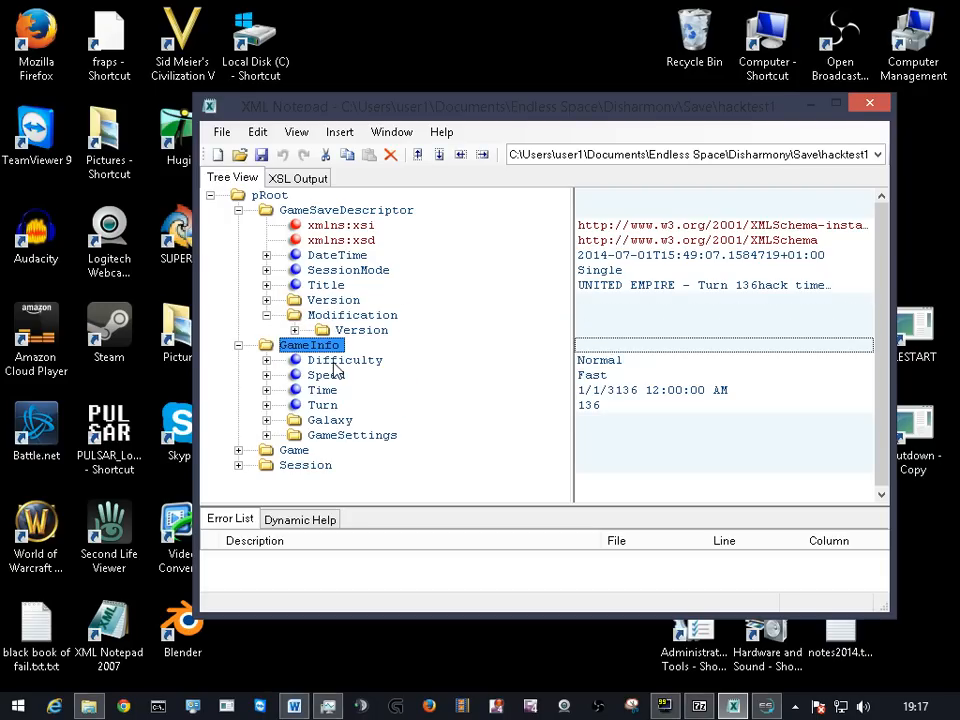
click(322, 405)
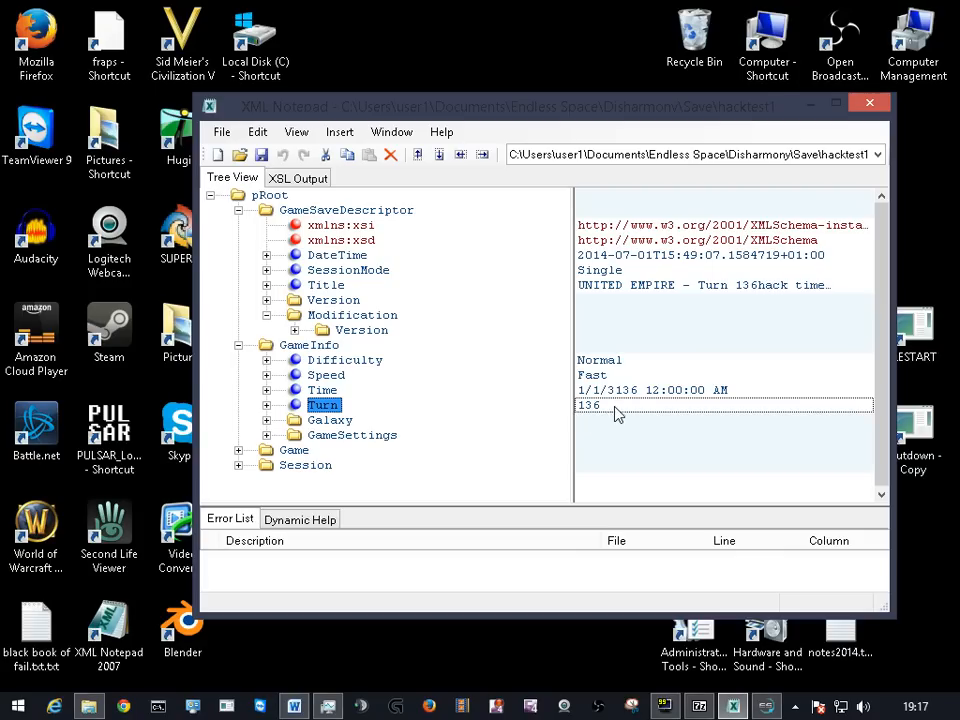
mouse_move(594, 422)
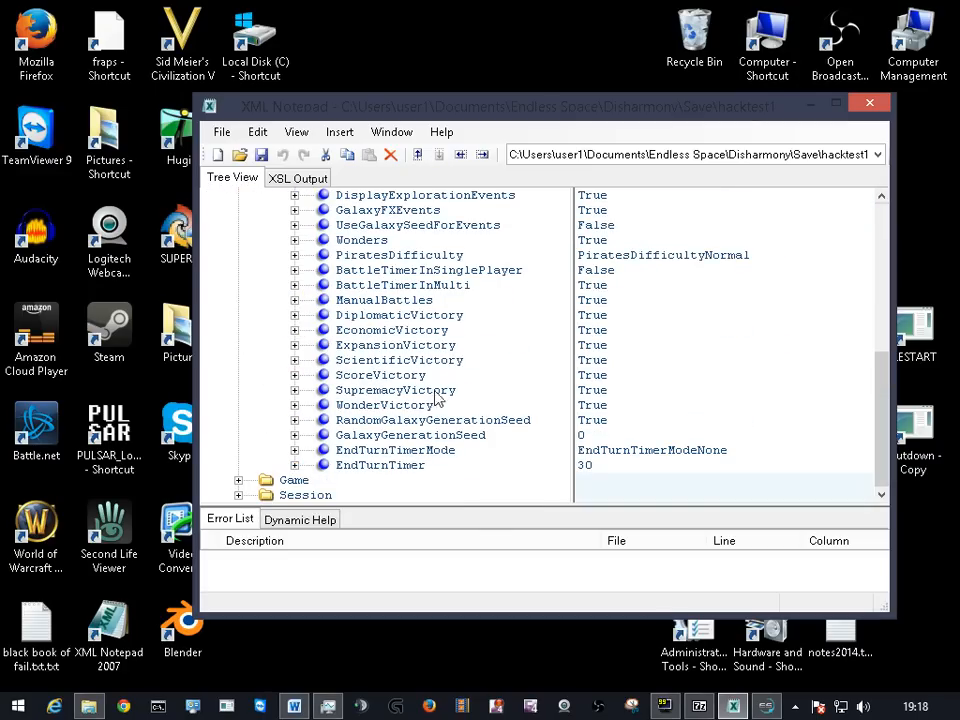
mouse_move(432, 398)
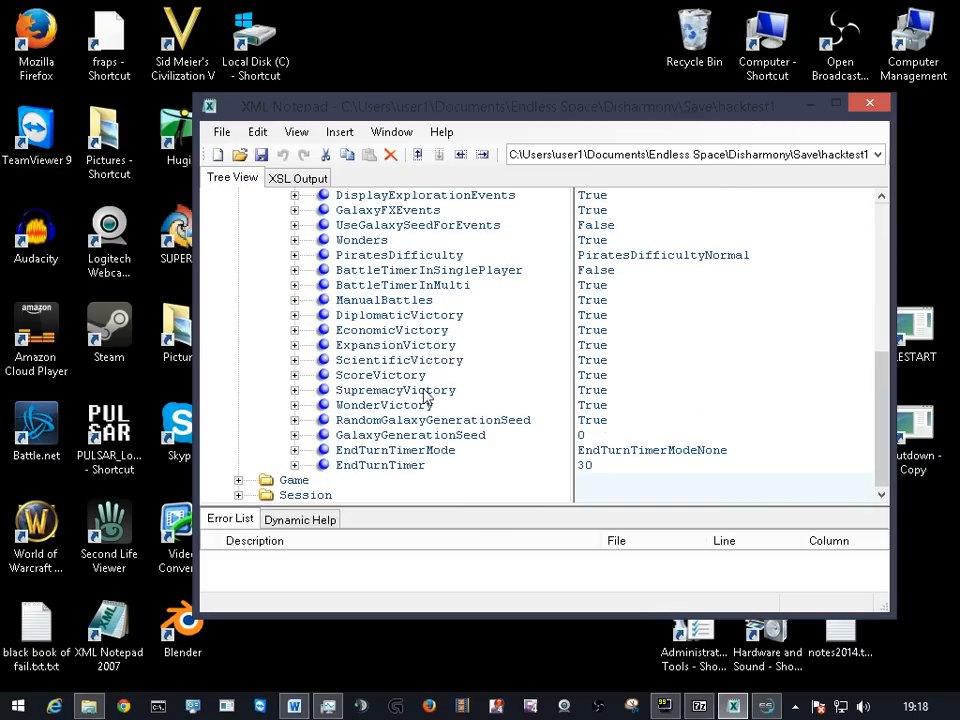
mouse_move(557, 400)
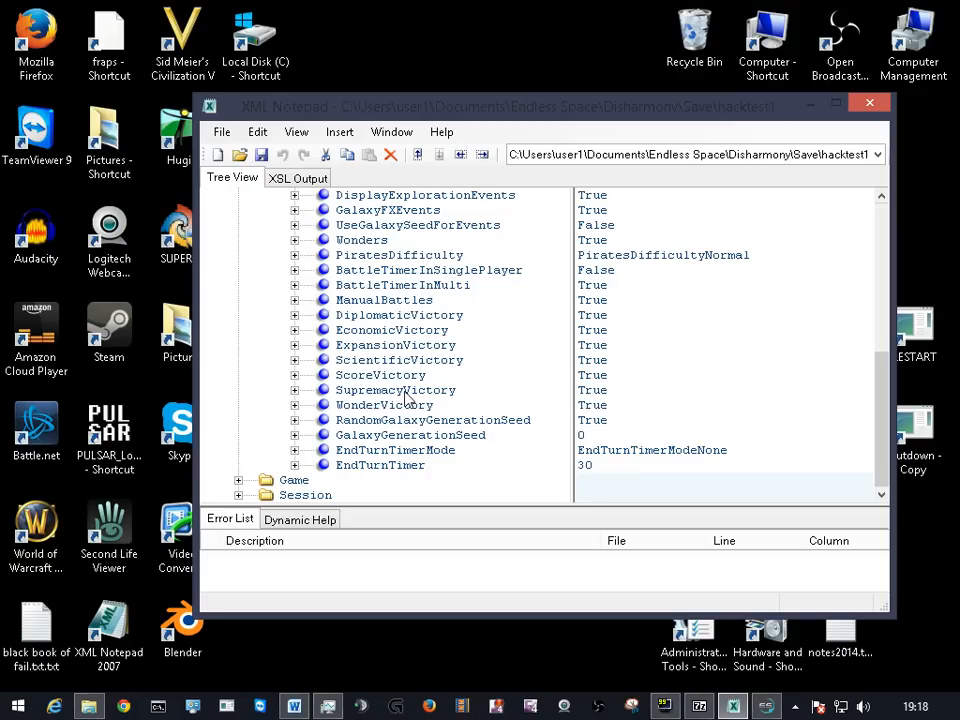
mouse_move(443, 392)
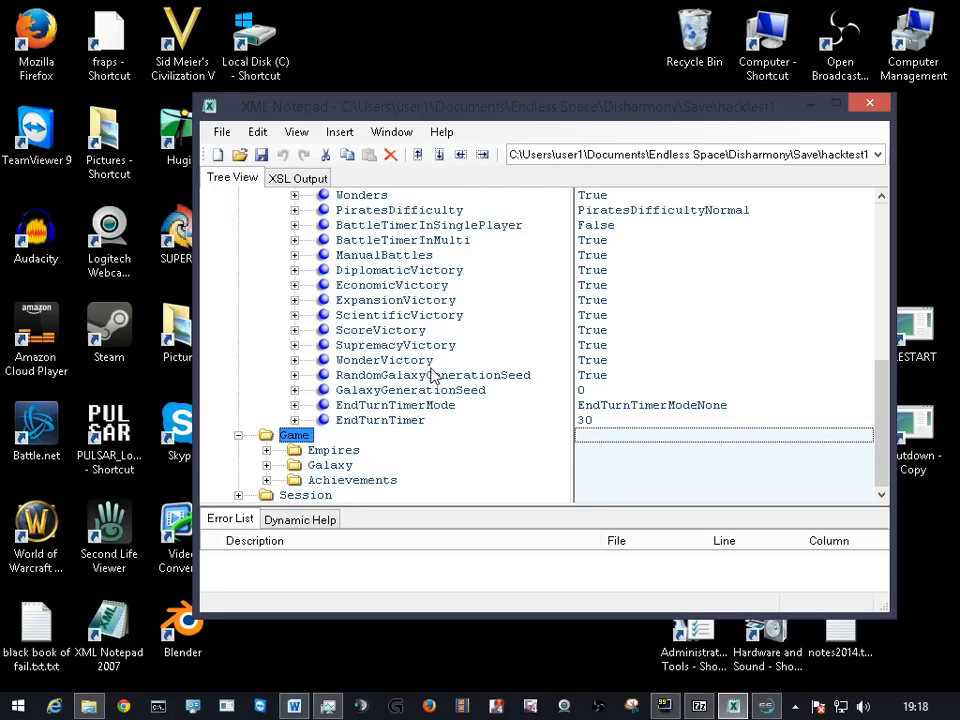
Step: Expand Empires (Count 9) and the first Empire node to show its subsections
click(333, 449)
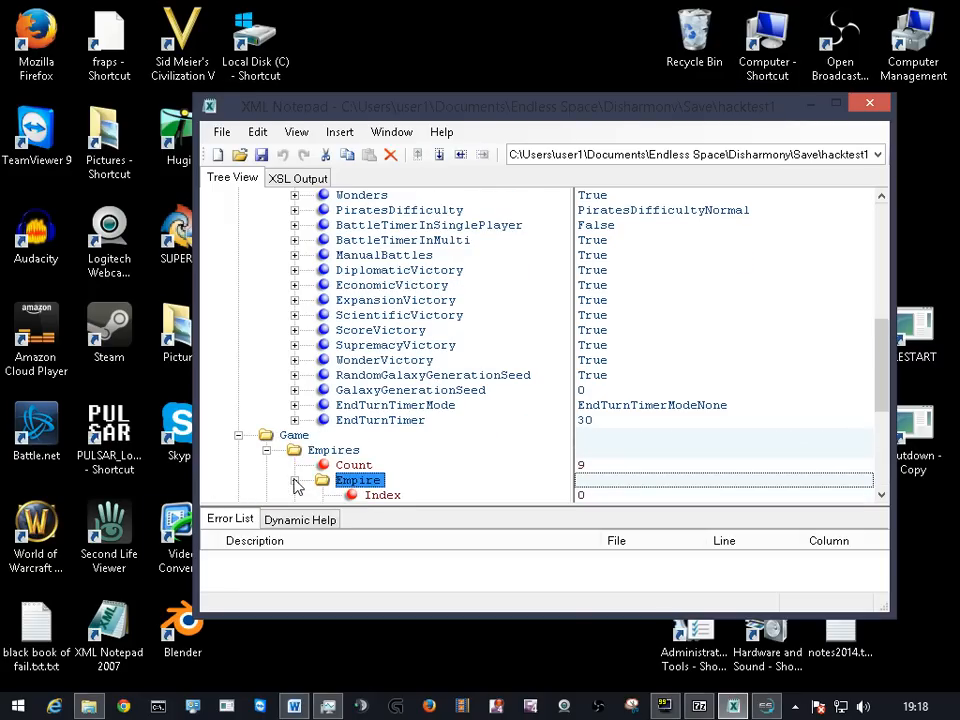
click(295, 480)
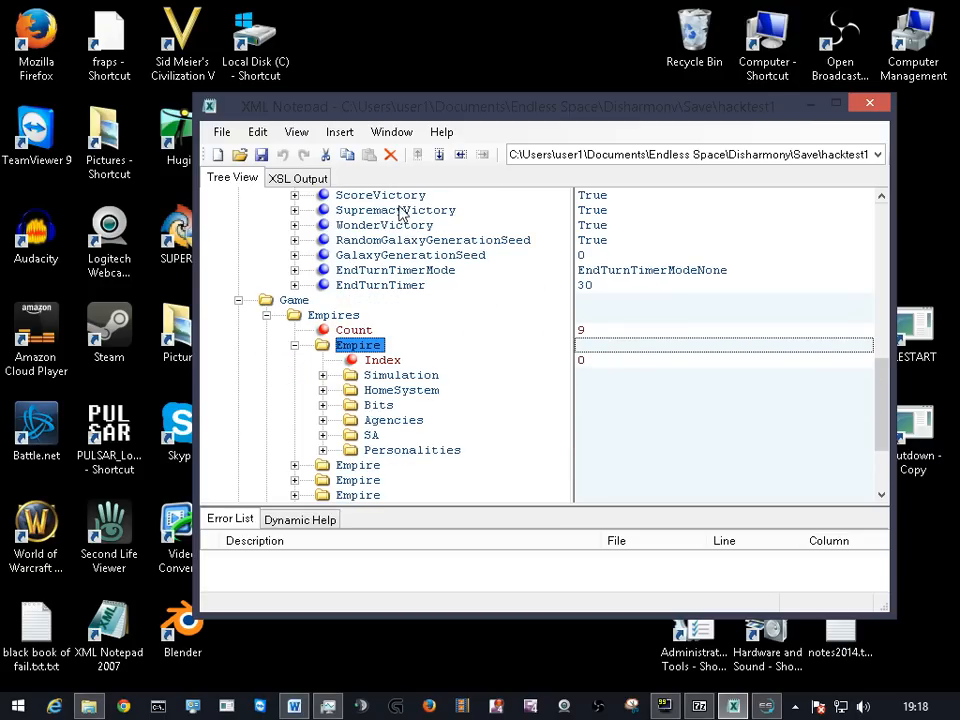
click(221, 131)
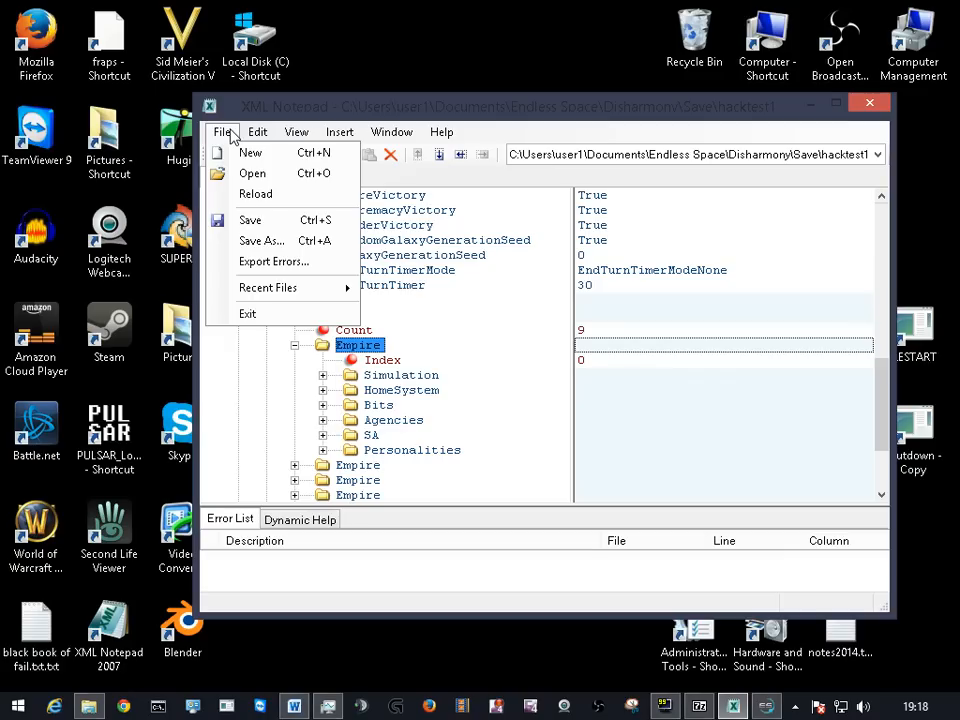
Step: Search the save for 'overproduction' and jump to the first match
click(257, 131)
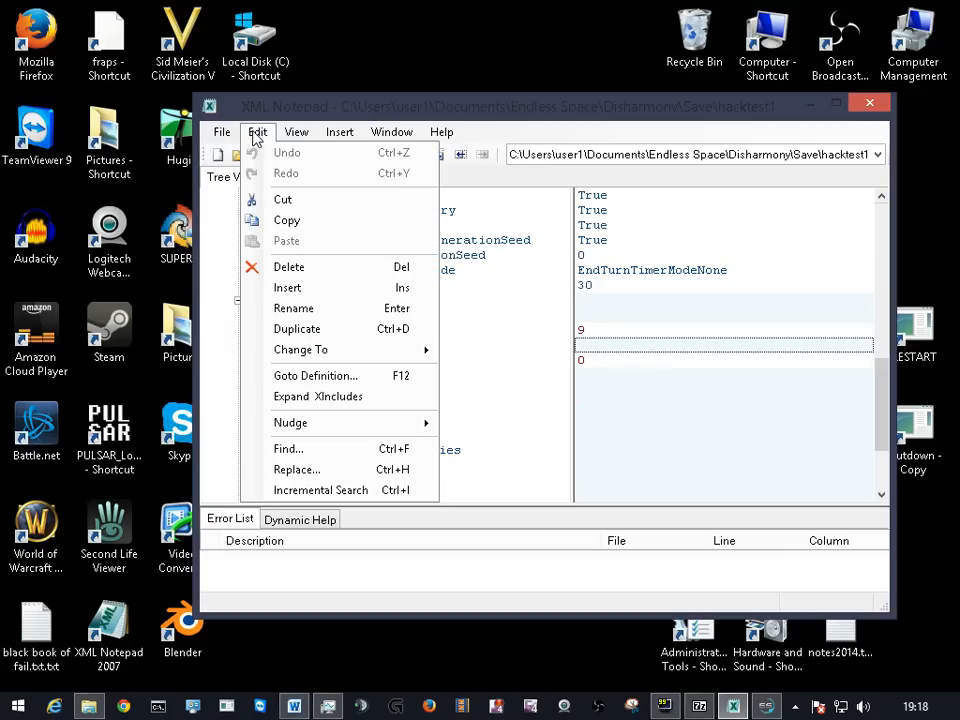
click(288, 448)
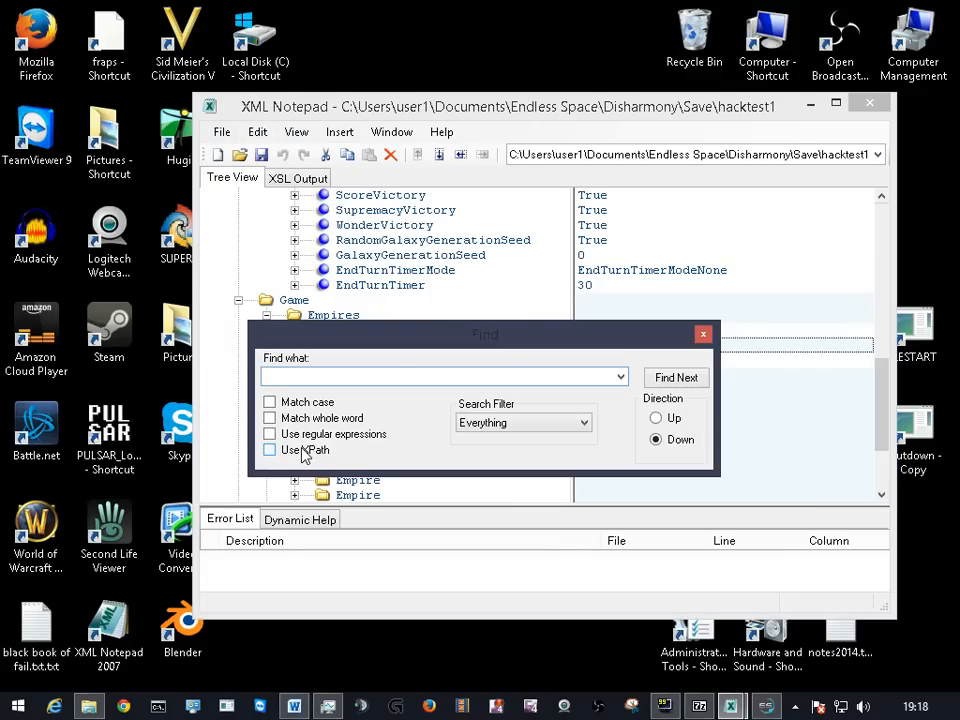
text(p)
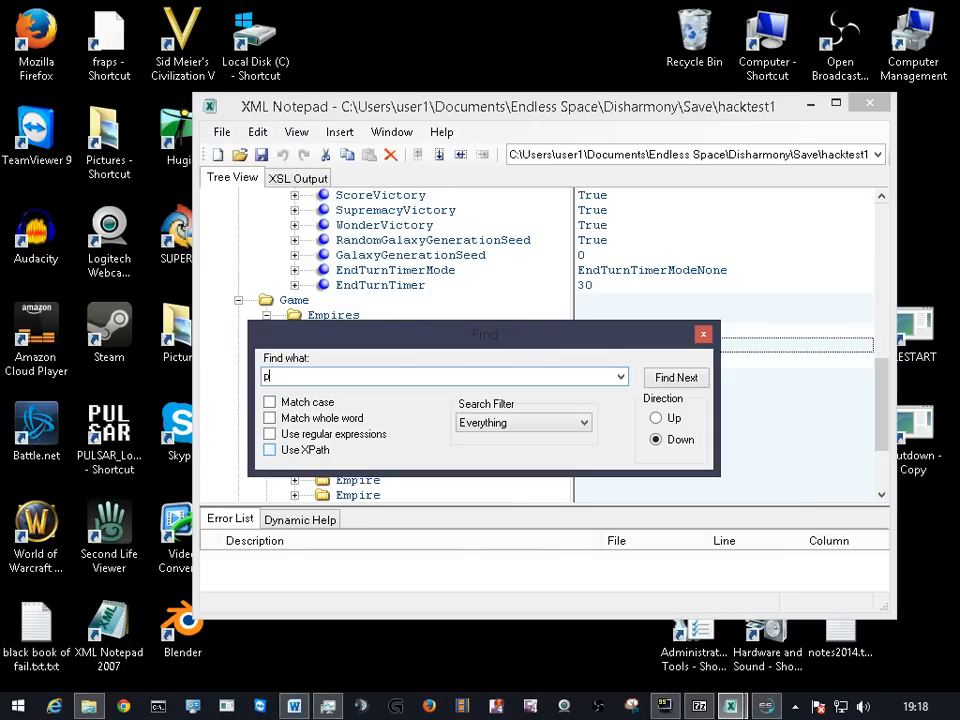
key(Backspace)
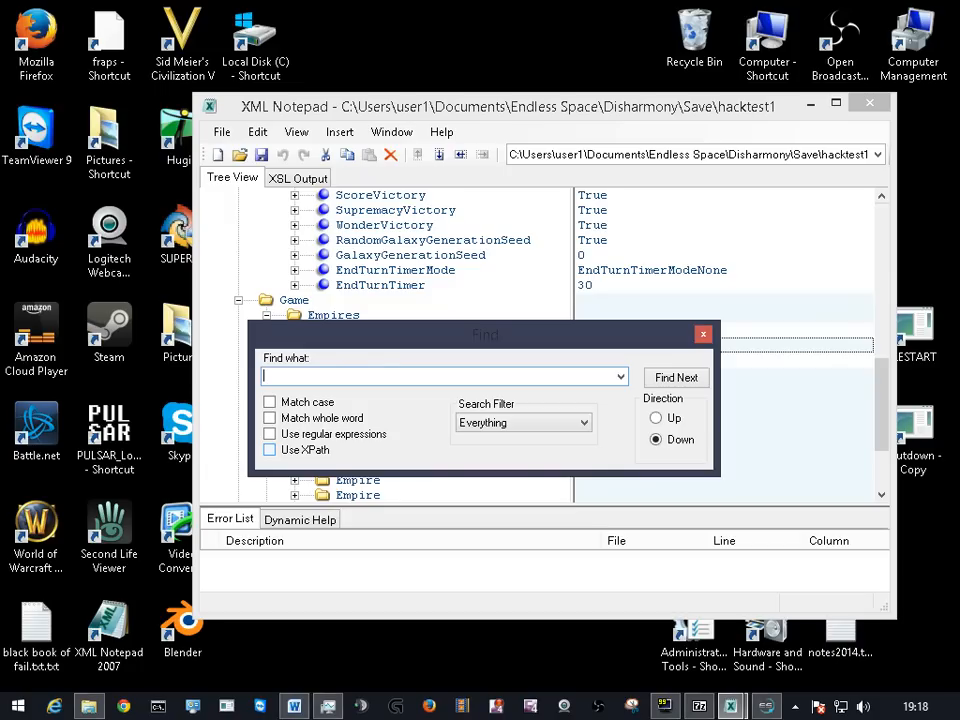
text(over)
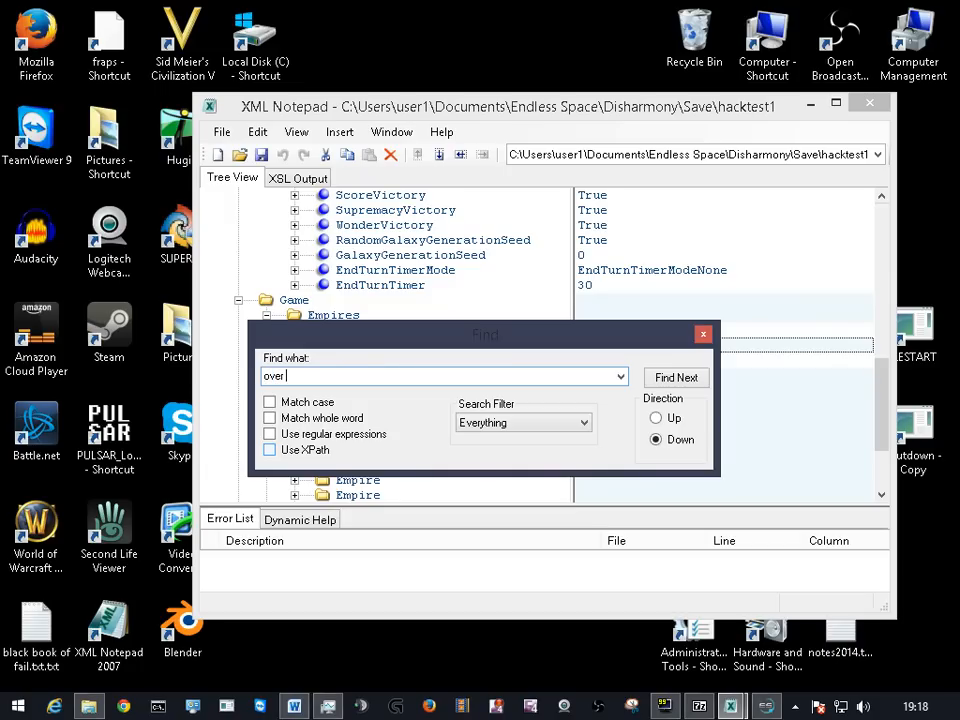
text(production)
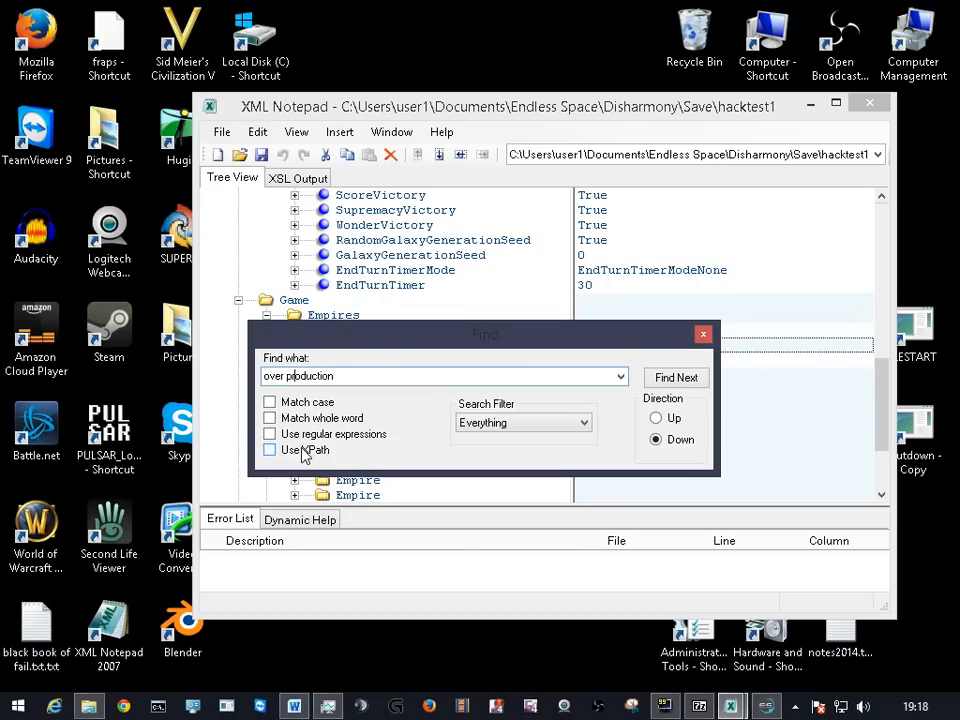
text(overproduction)
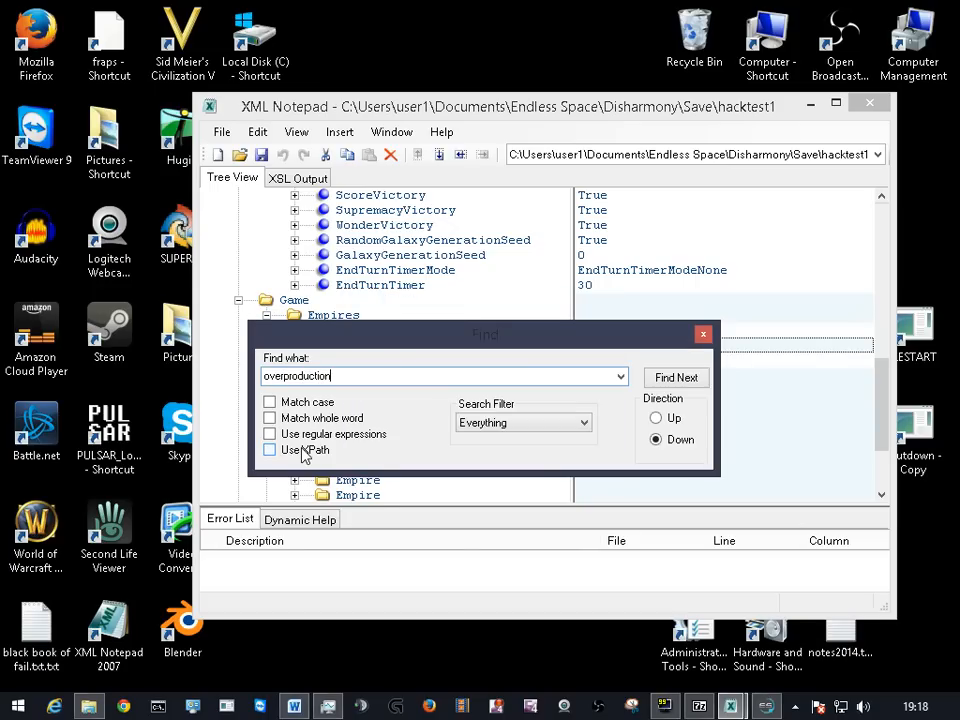
click(675, 377)
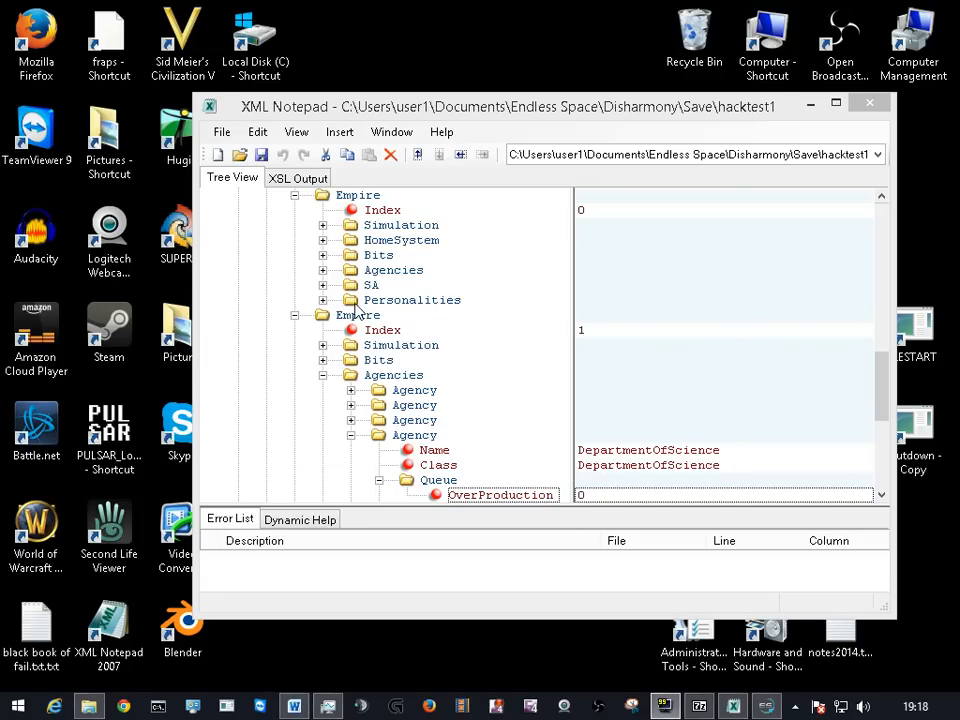
mouse_move(508, 472)
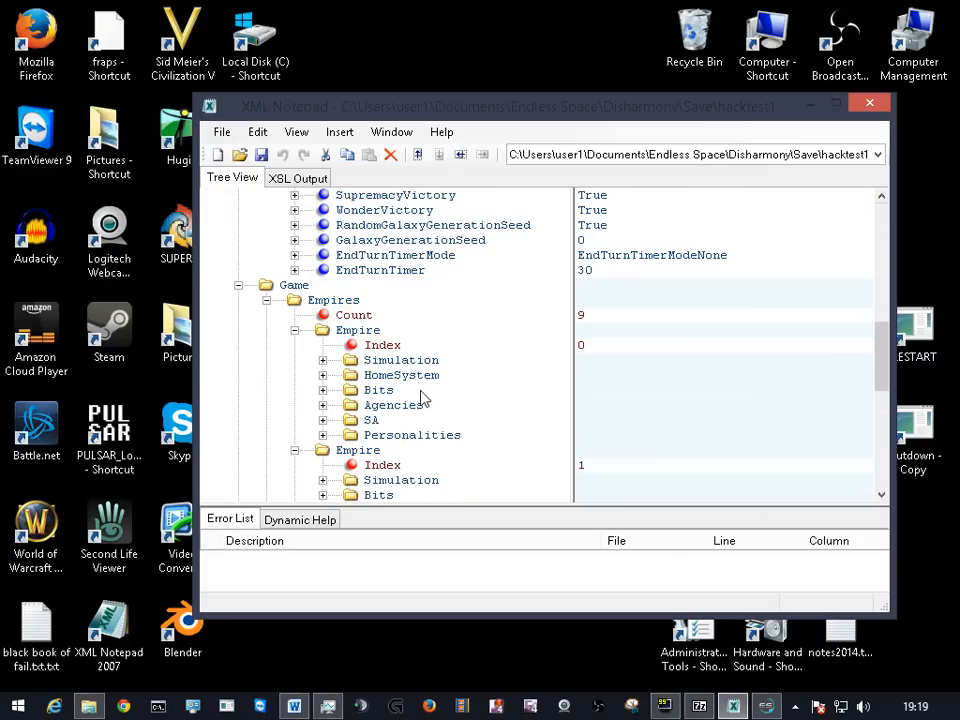
Step: Expand Simulation and Agencies, selecting the Science queue's OverProduction value 0
click(323, 359)
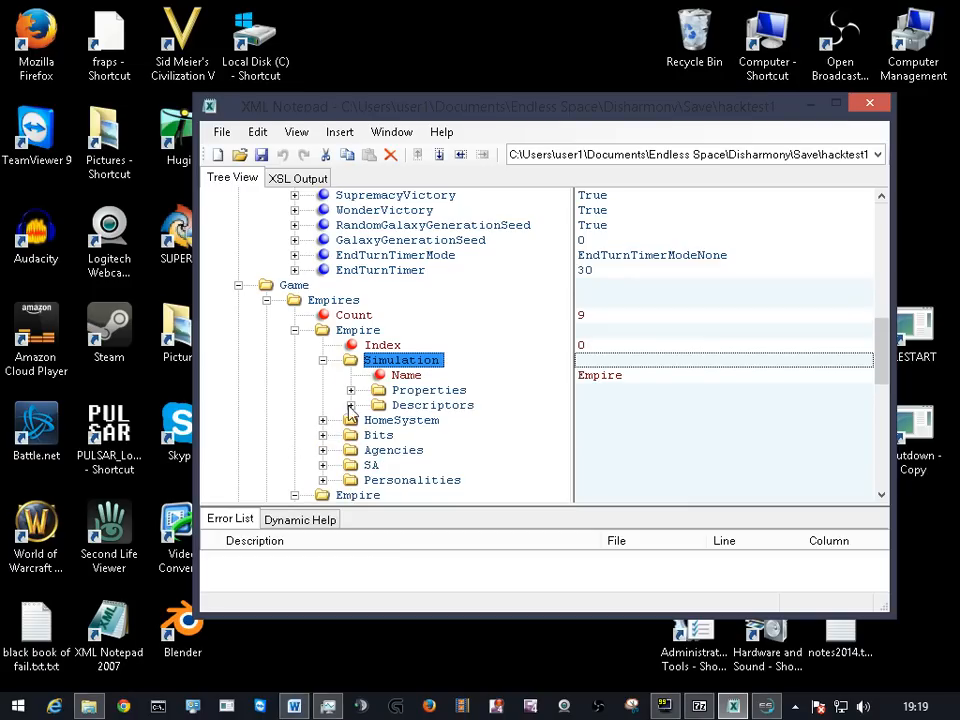
click(351, 449)
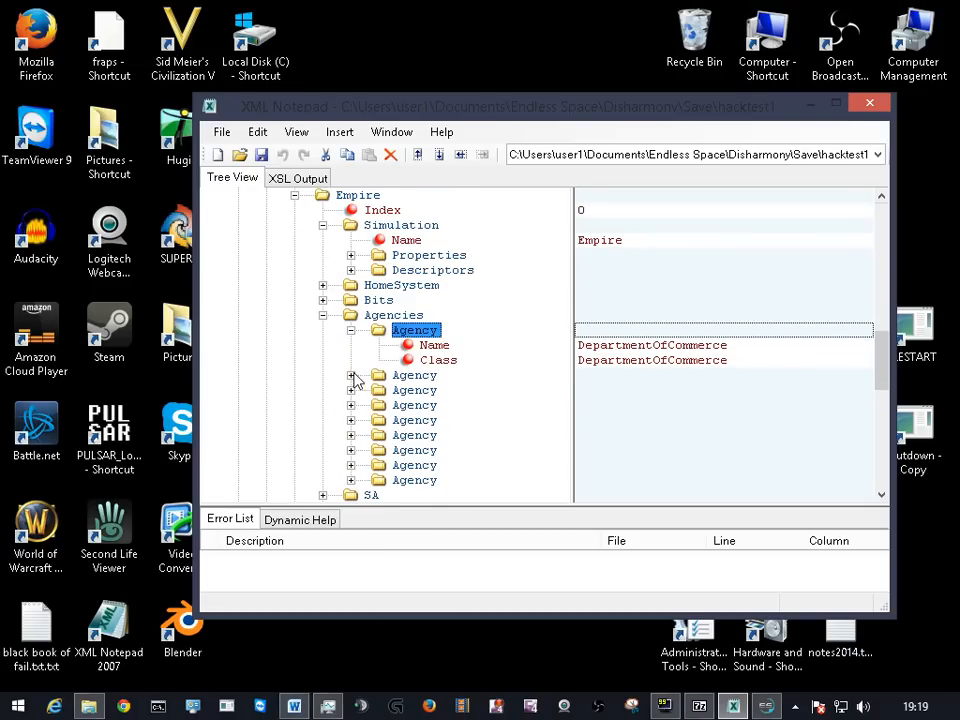
click(351, 375)
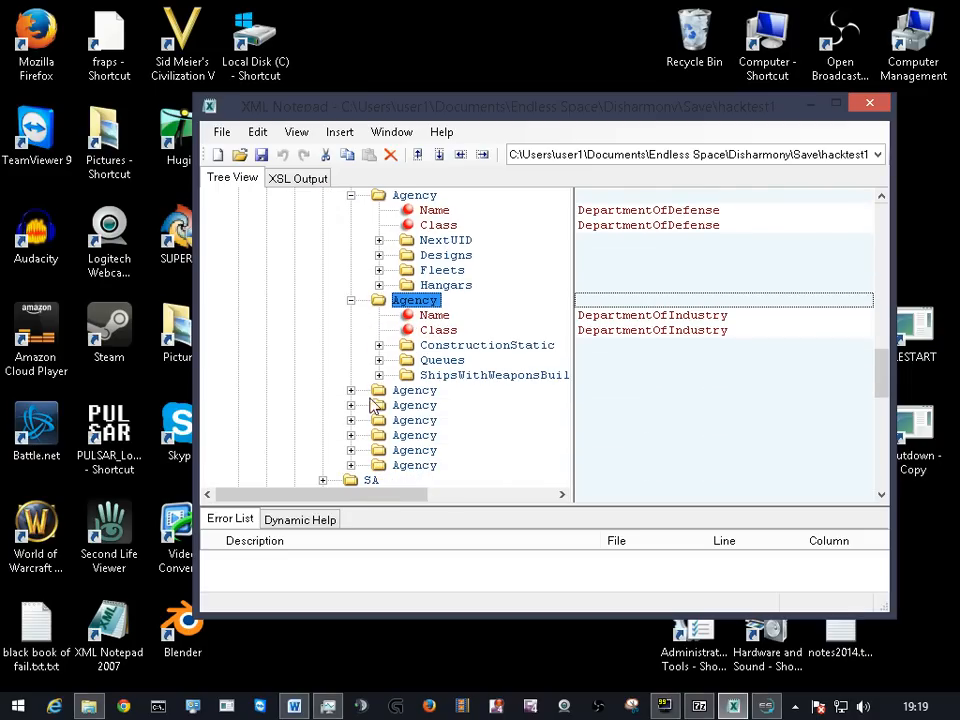
scroll(down, 3)
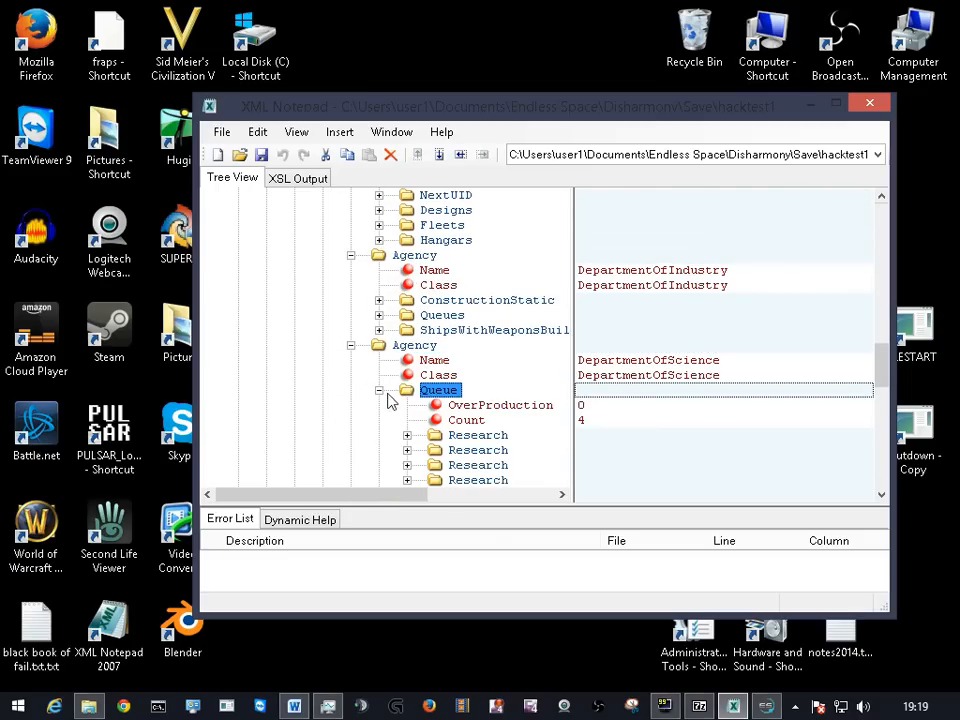
click(500, 405)
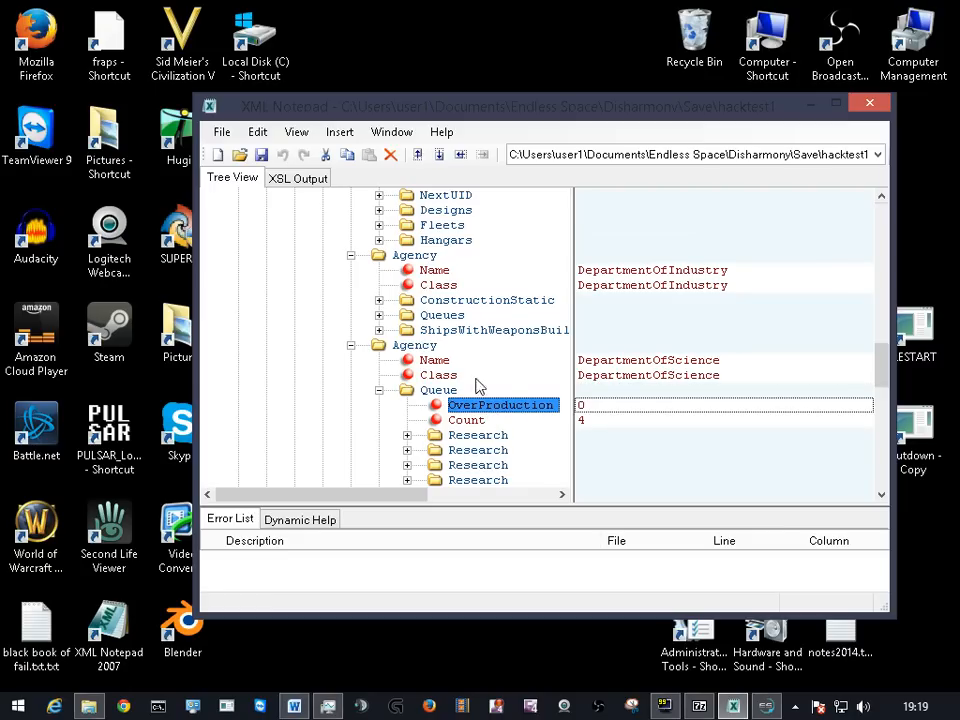
mouse_move(623, 420)
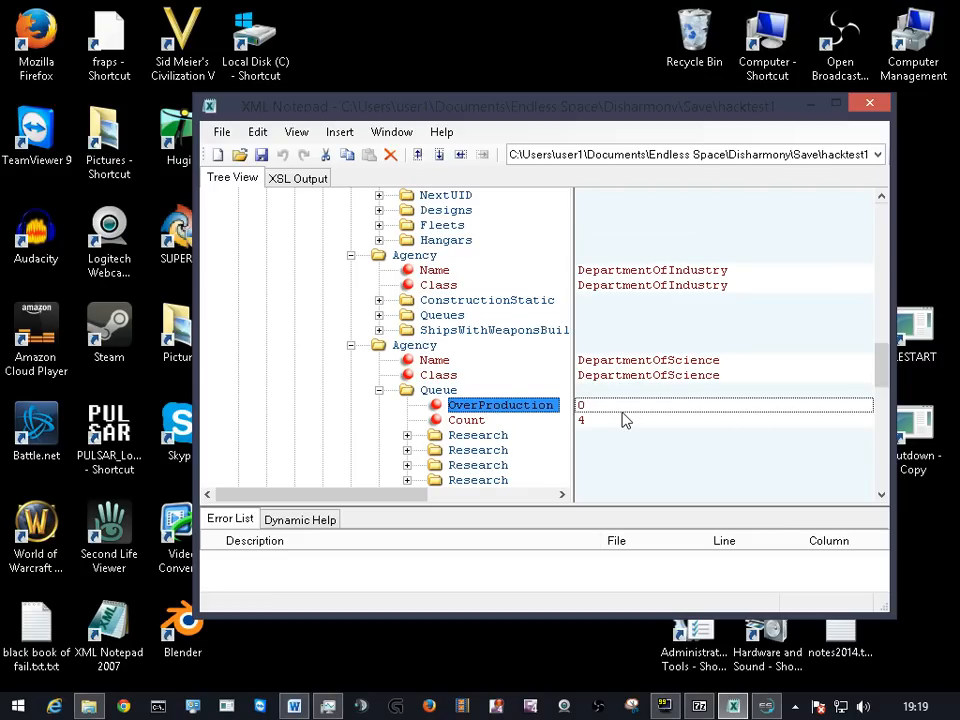
mouse_move(438, 428)
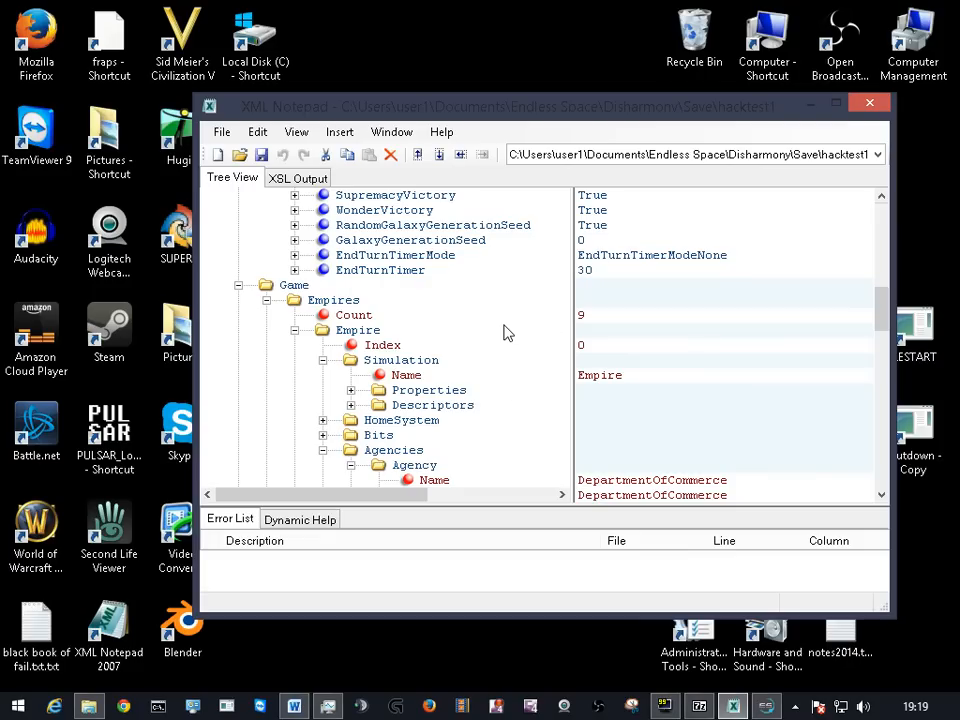
scroll(down, 3)
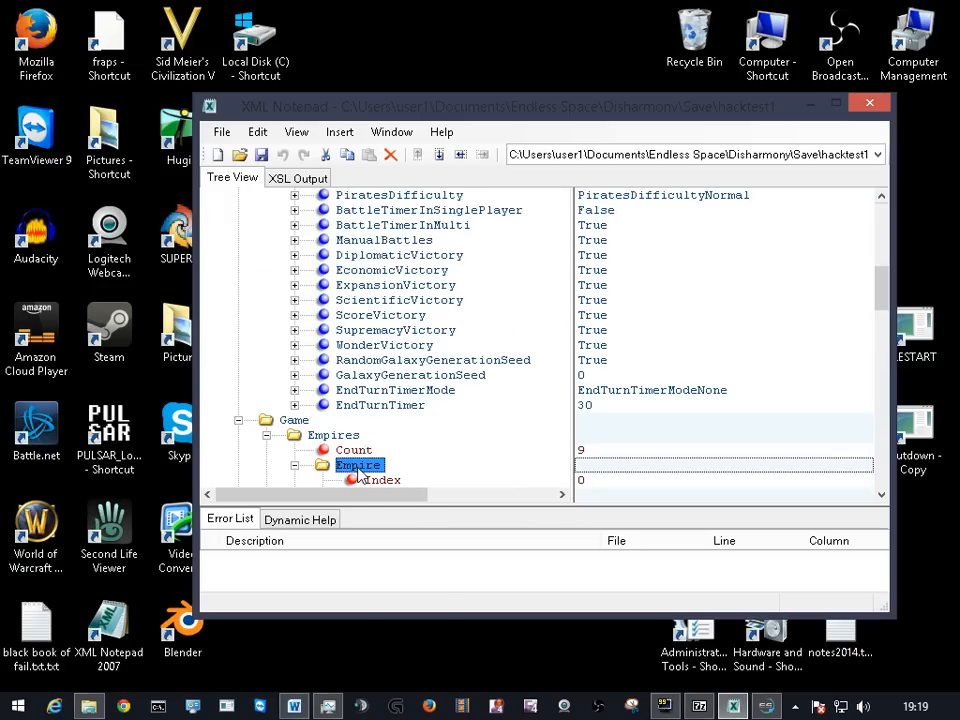
Step: Search for 'bank account' (not found), then 'bank', locating the Treasury BankAccount of 0
right_click(358, 465)
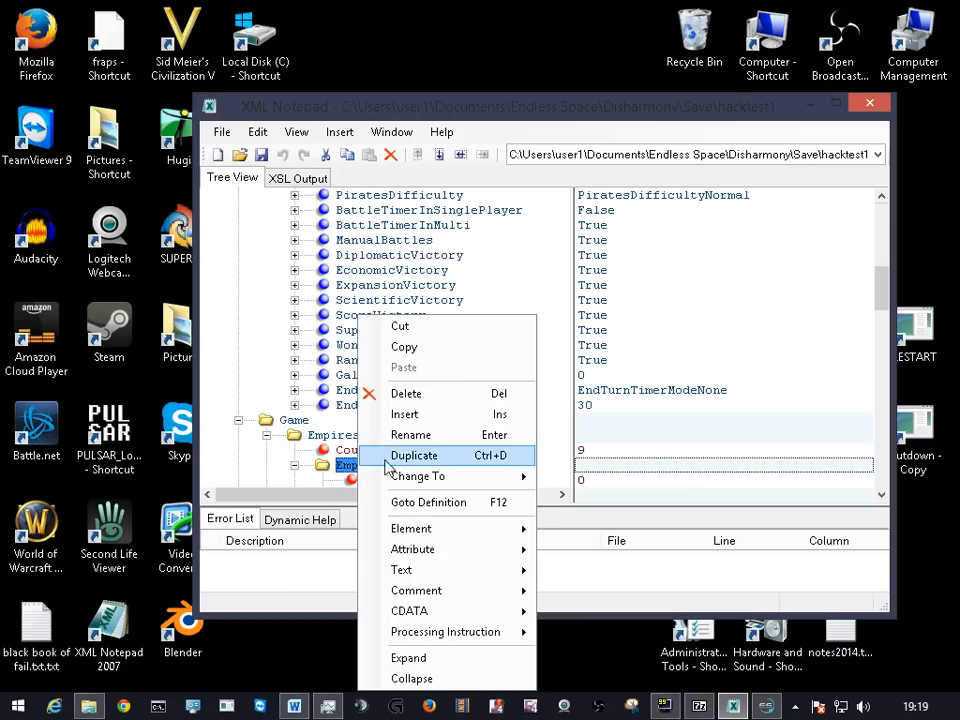
mouse_move(417, 475)
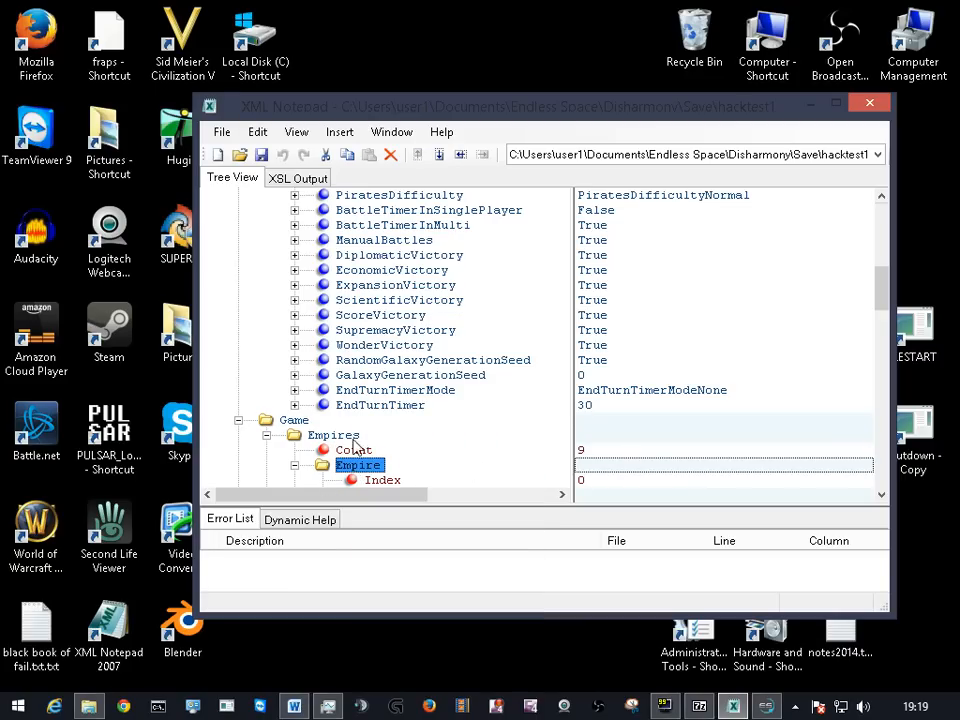
click(257, 131)
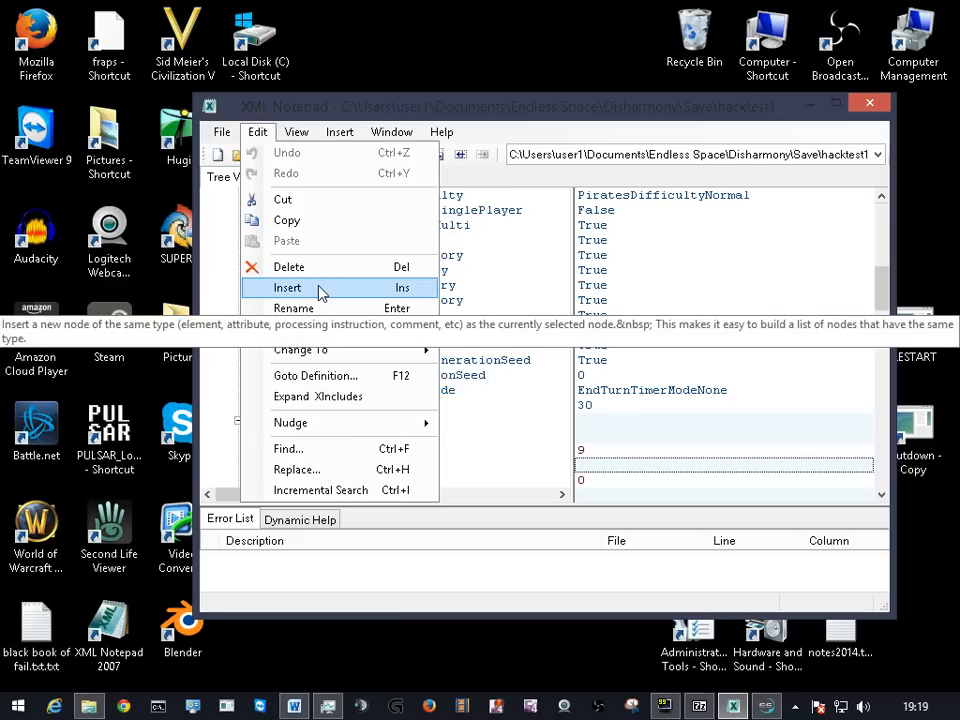
click(288, 448)
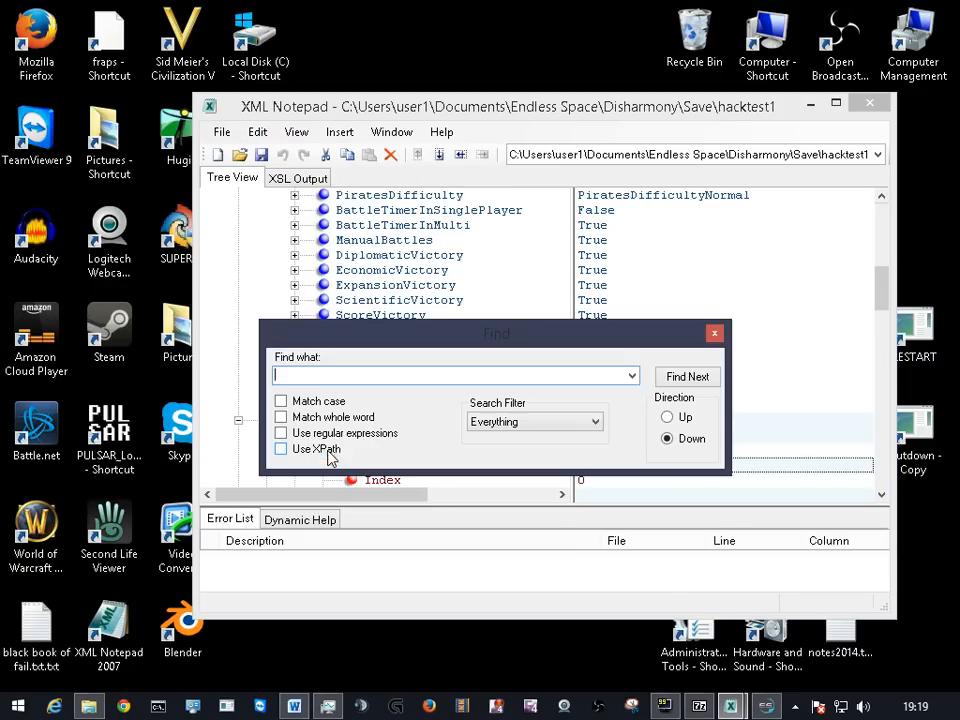
text(nam)
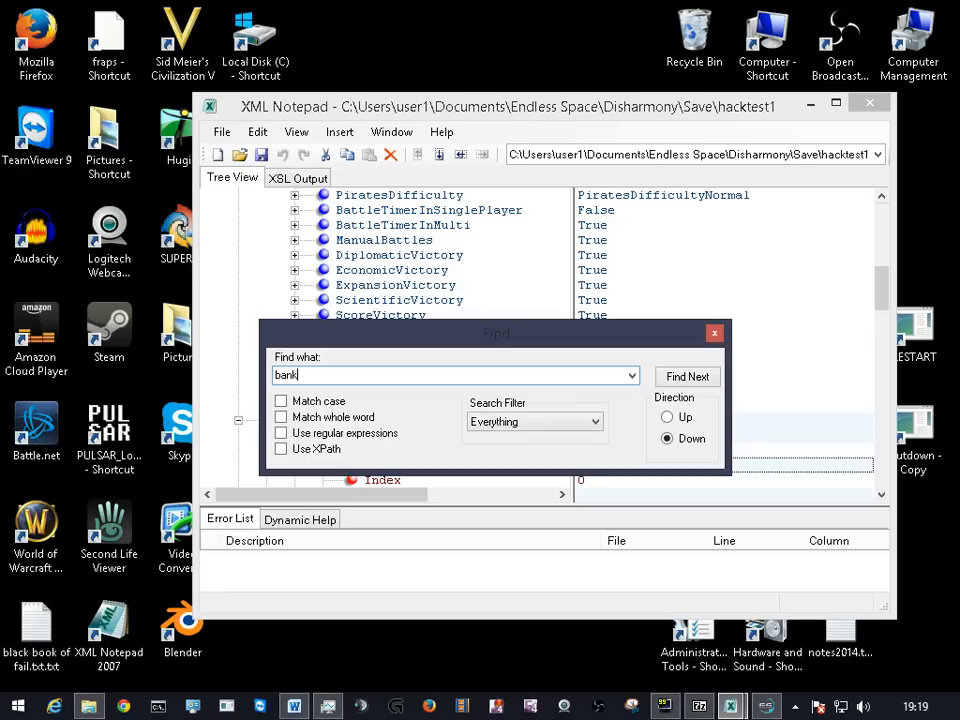
click(687, 376)
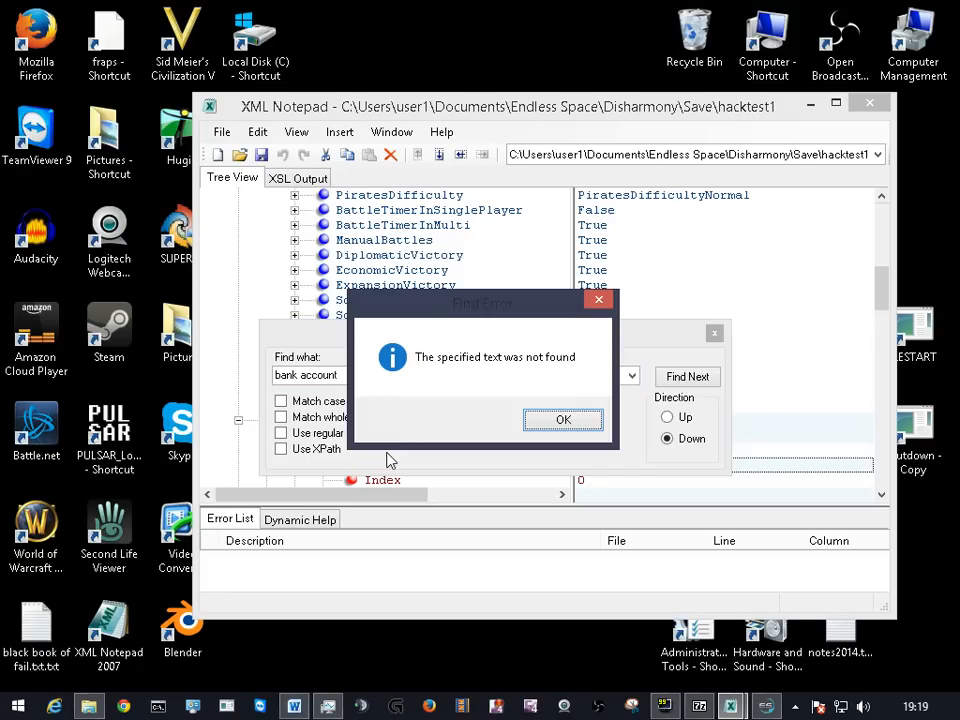
click(562, 419)
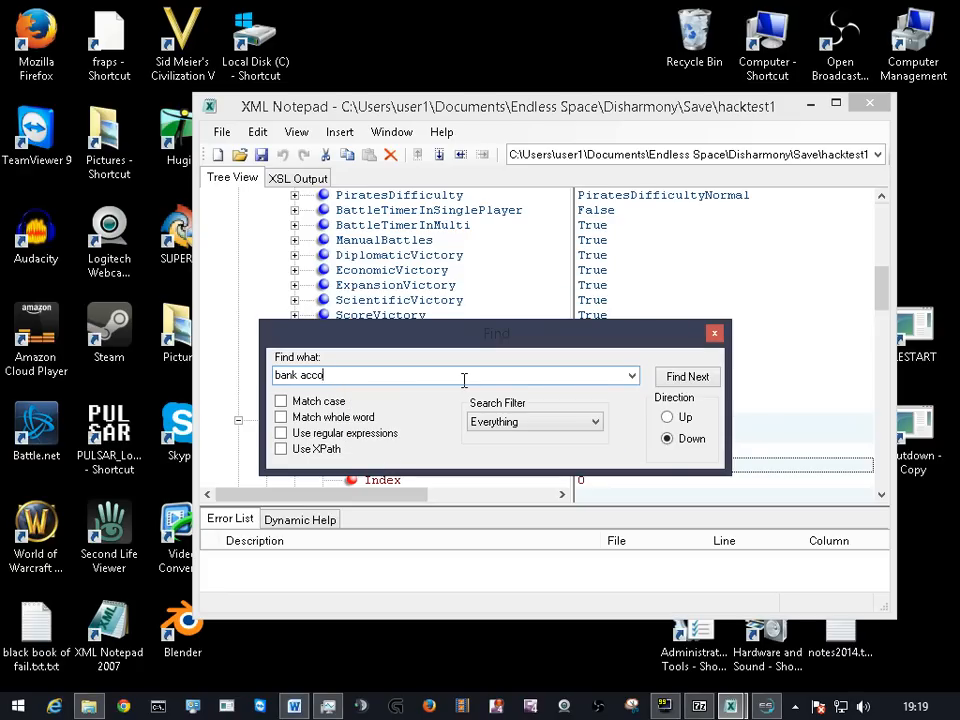
click(687, 376)
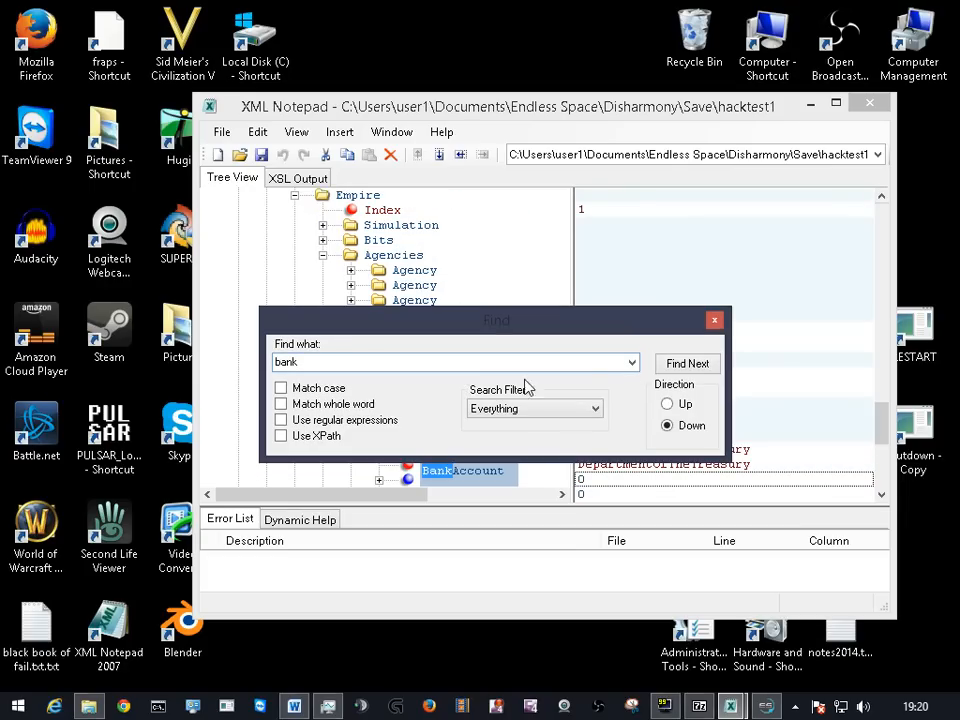
click(686, 363)
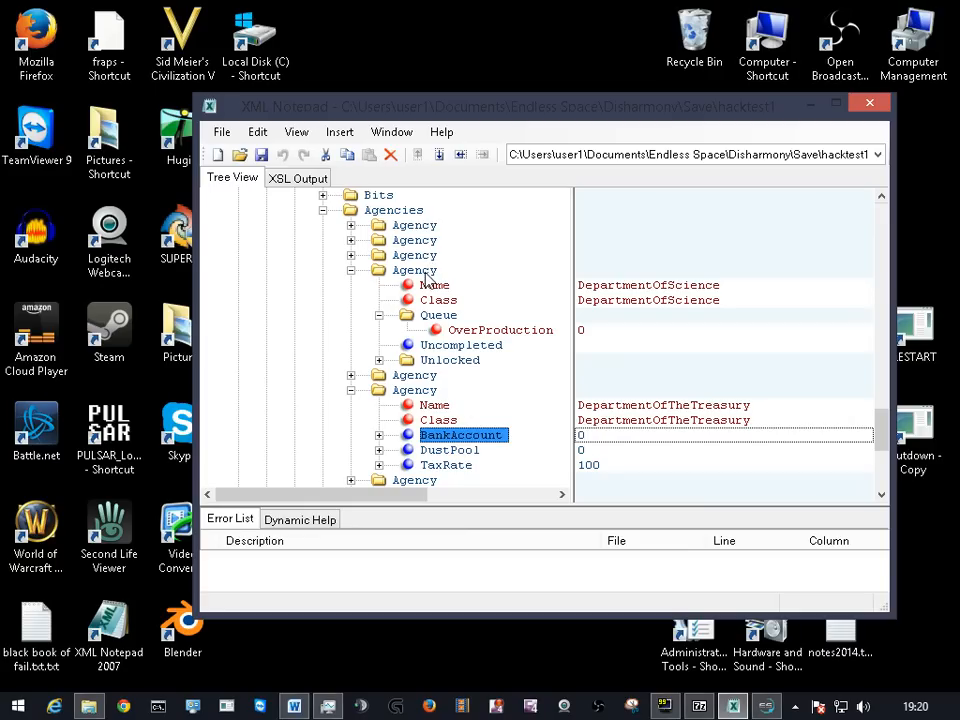
Step: Scroll to Empire Index 0's Treasury and expand BankAccount, selecting its 307.726257 value
scroll(down, 3)
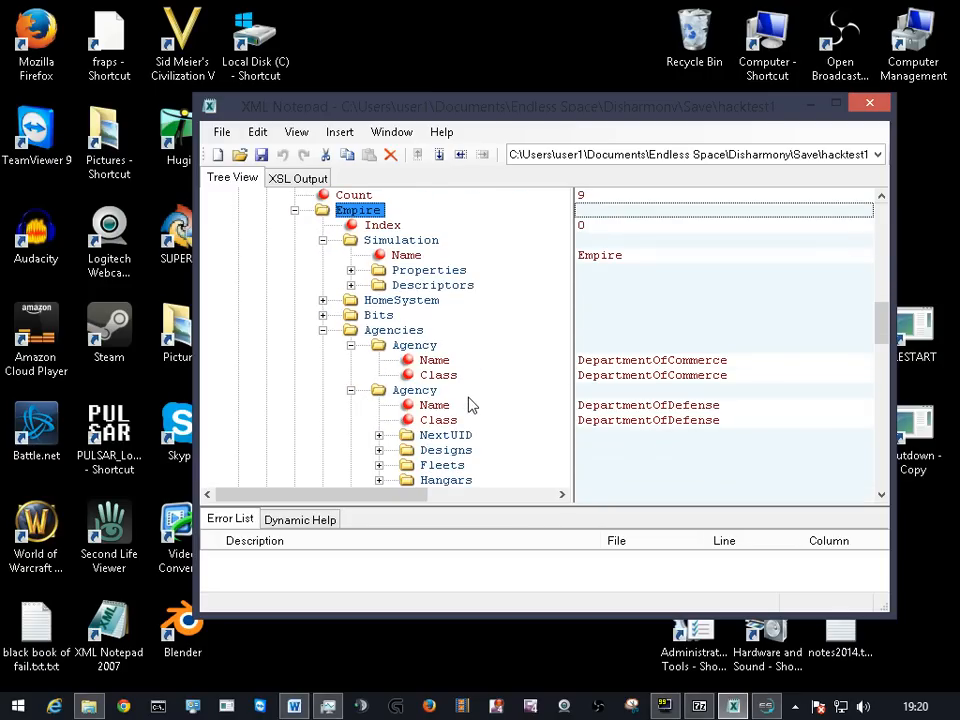
scroll(down, 3)
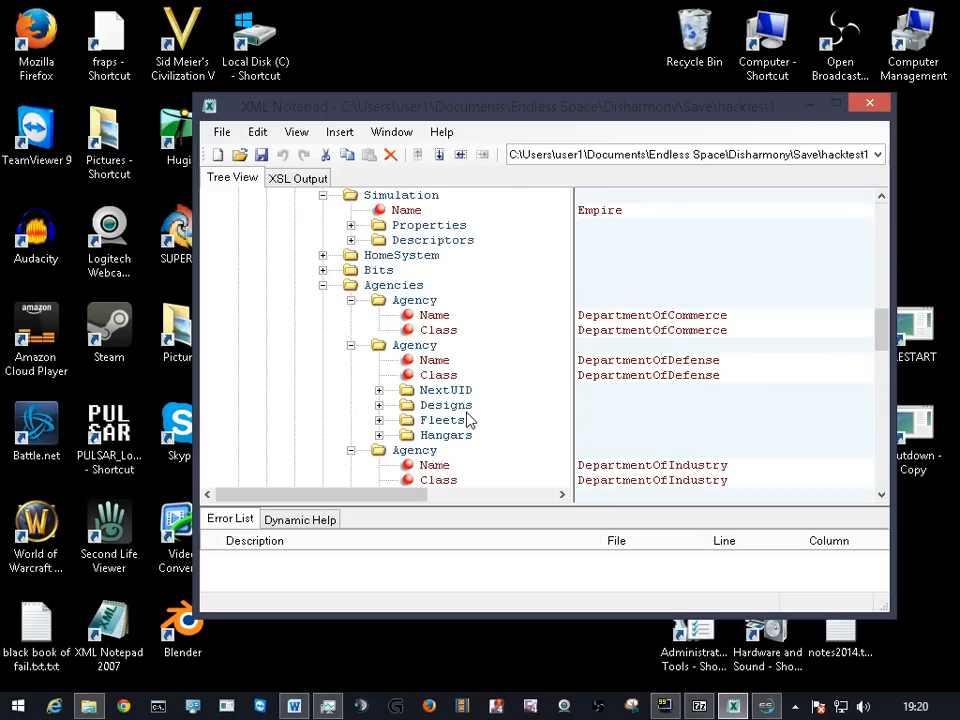
scroll(down, 3)
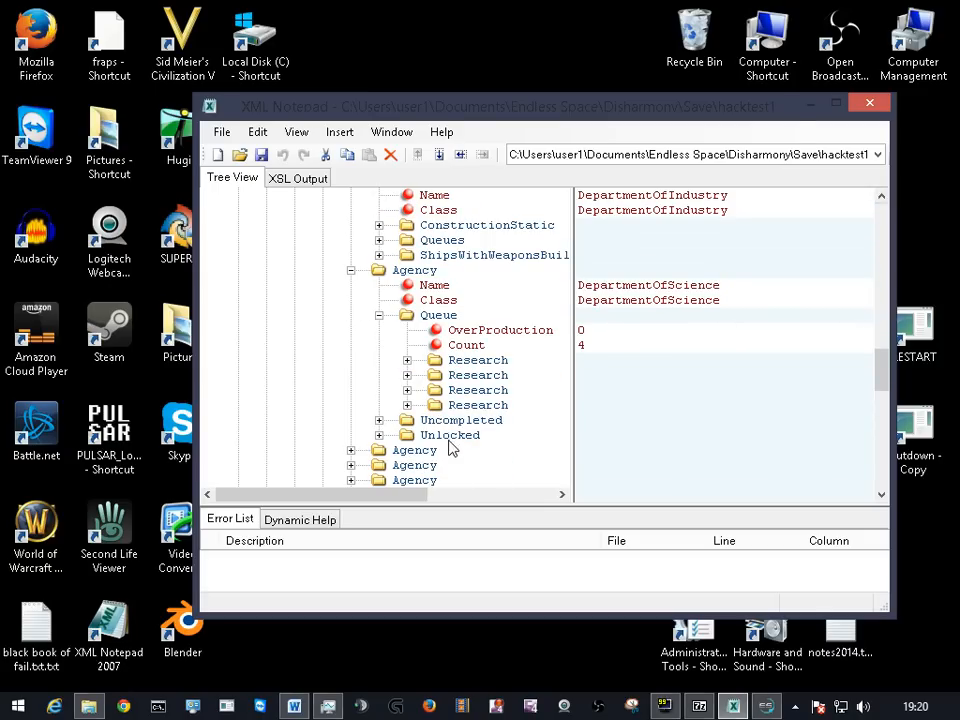
mouse_move(383, 423)
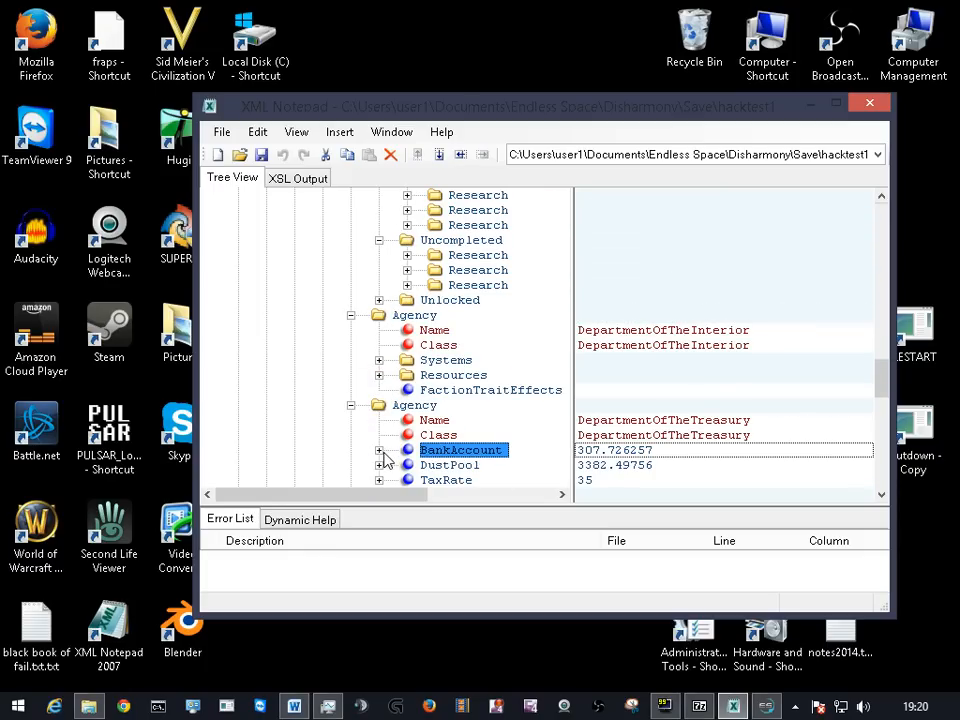
click(379, 449)
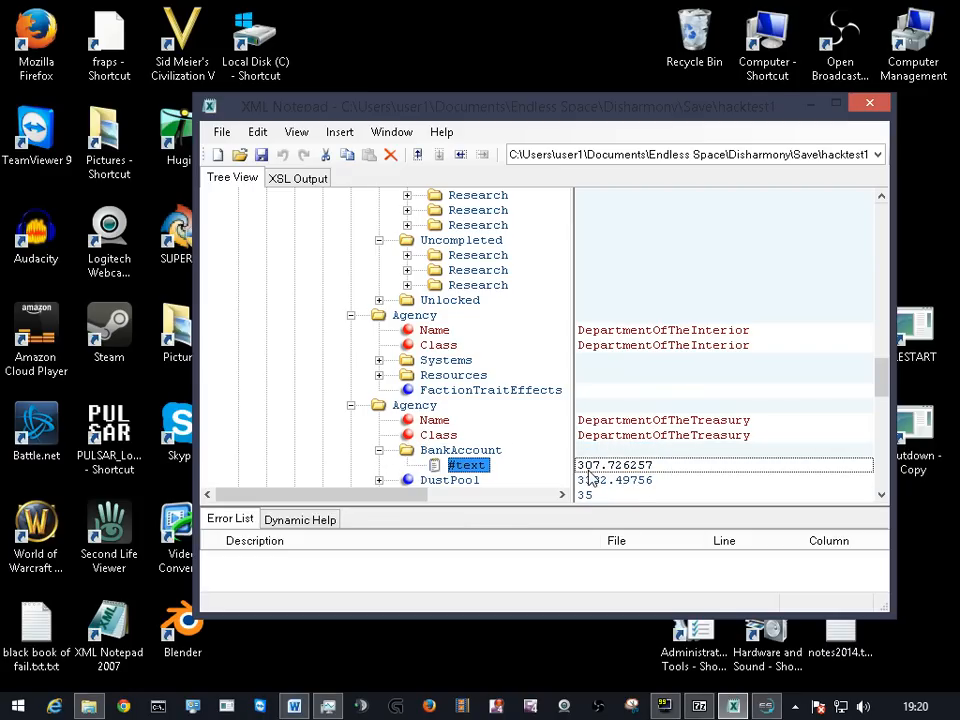
mouse_move(648, 475)
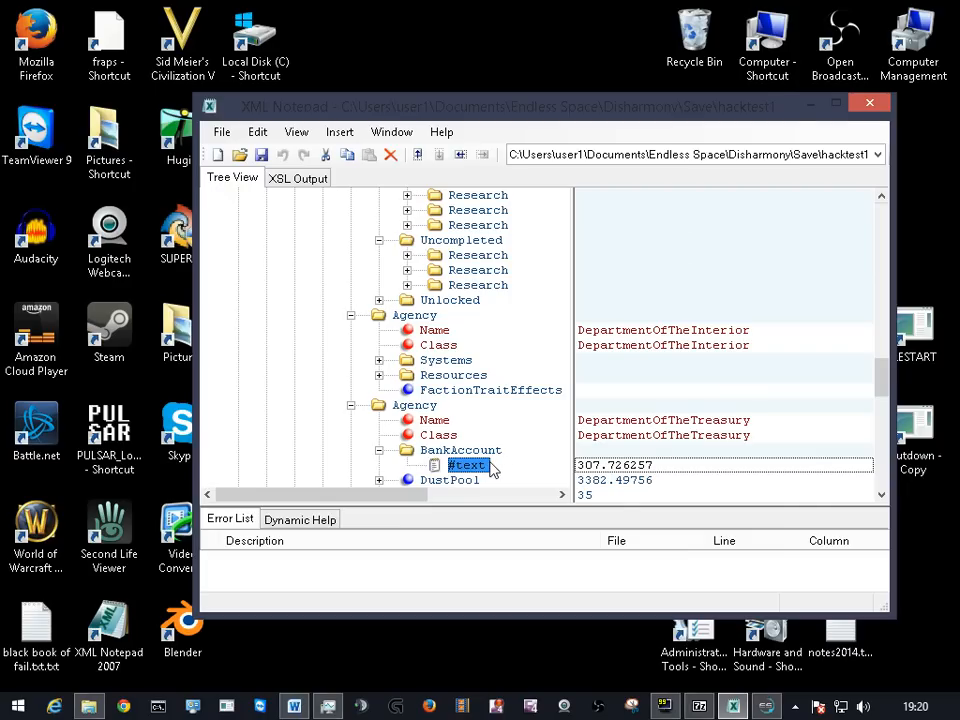
click(840, 43)
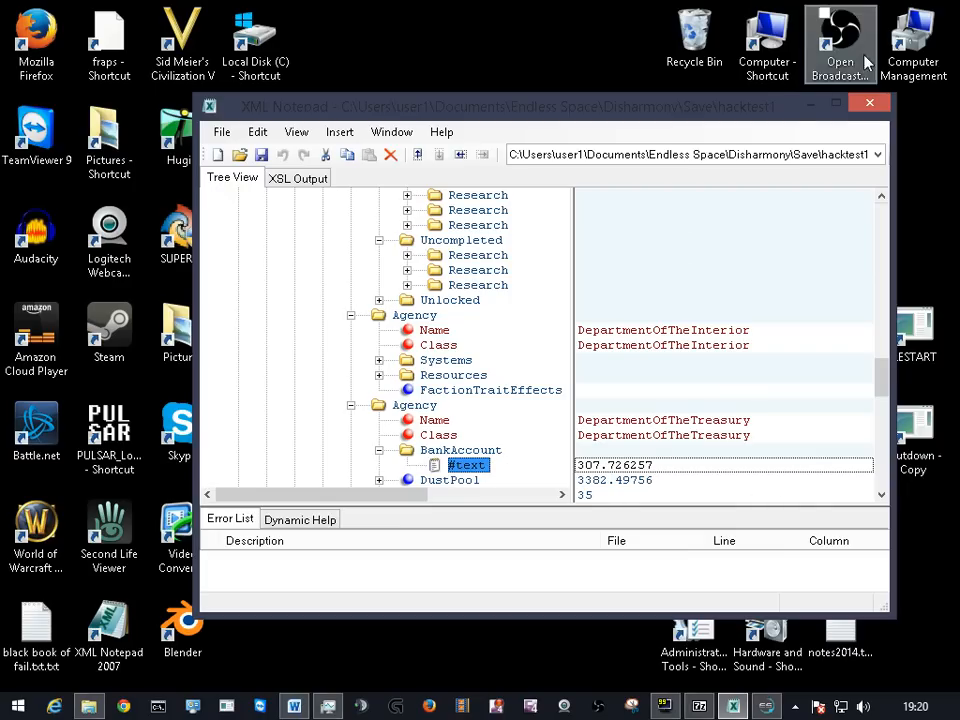
mouse_move(680, 475)
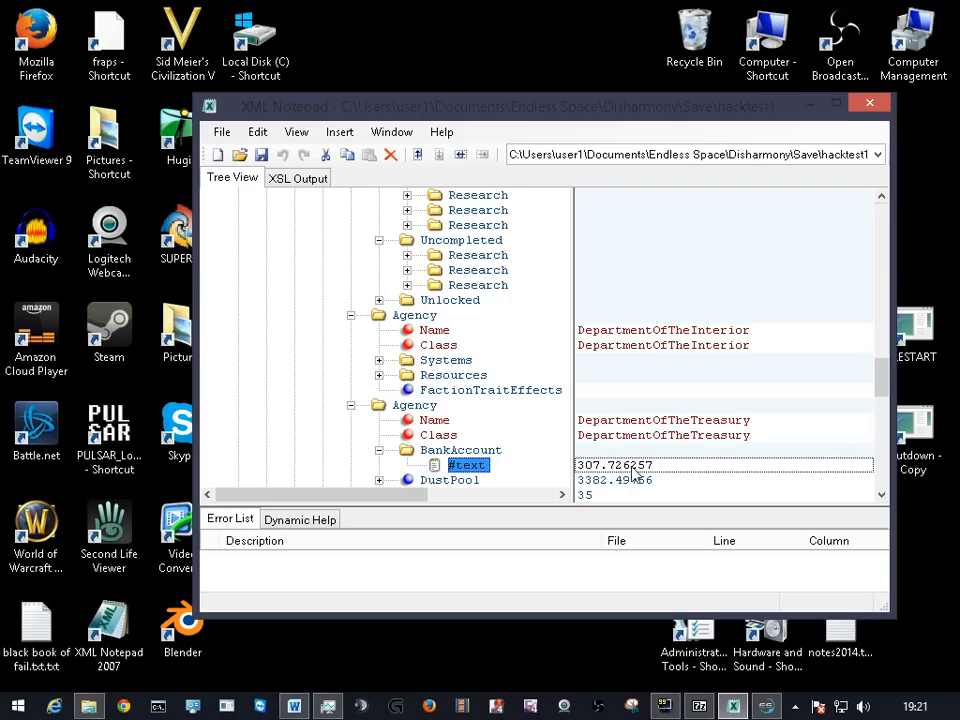
mouse_move(637, 477)
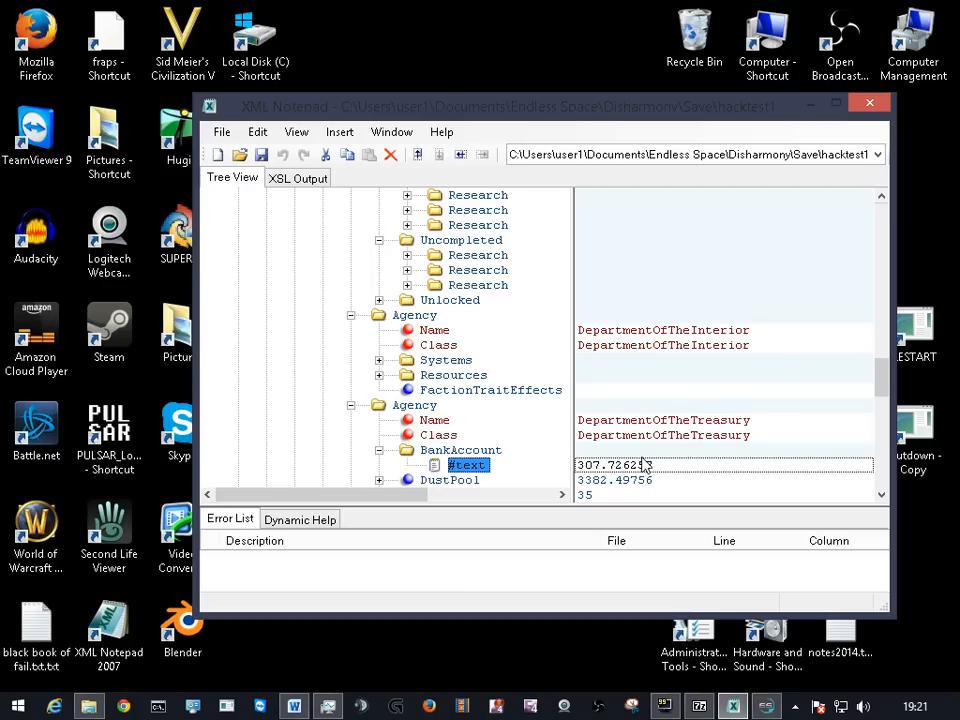
mouse_move(635, 467)
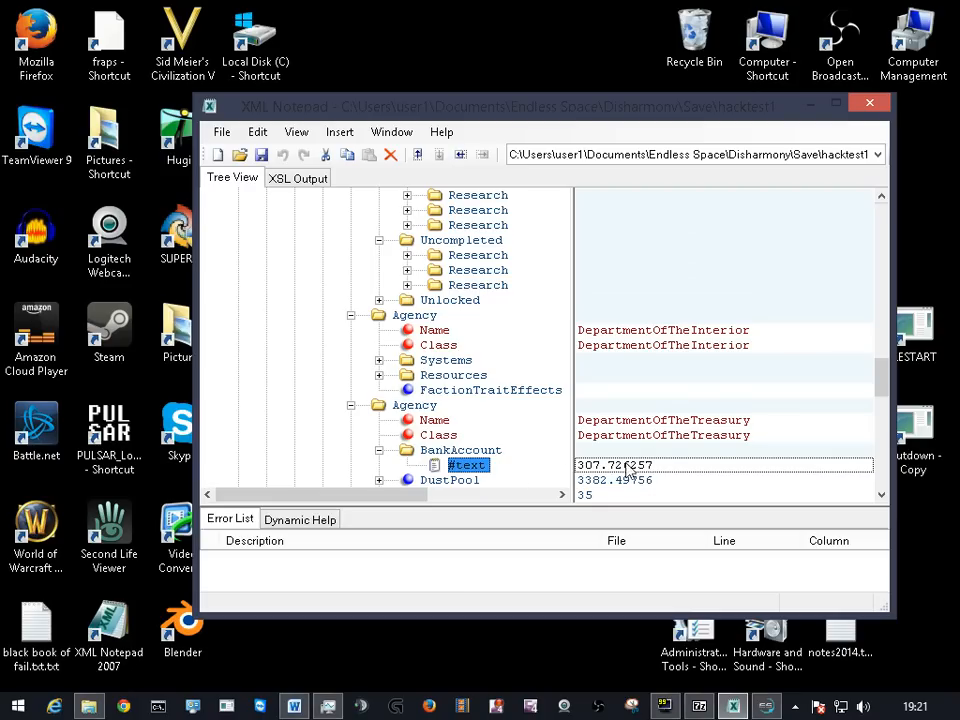
mouse_move(869, 104)
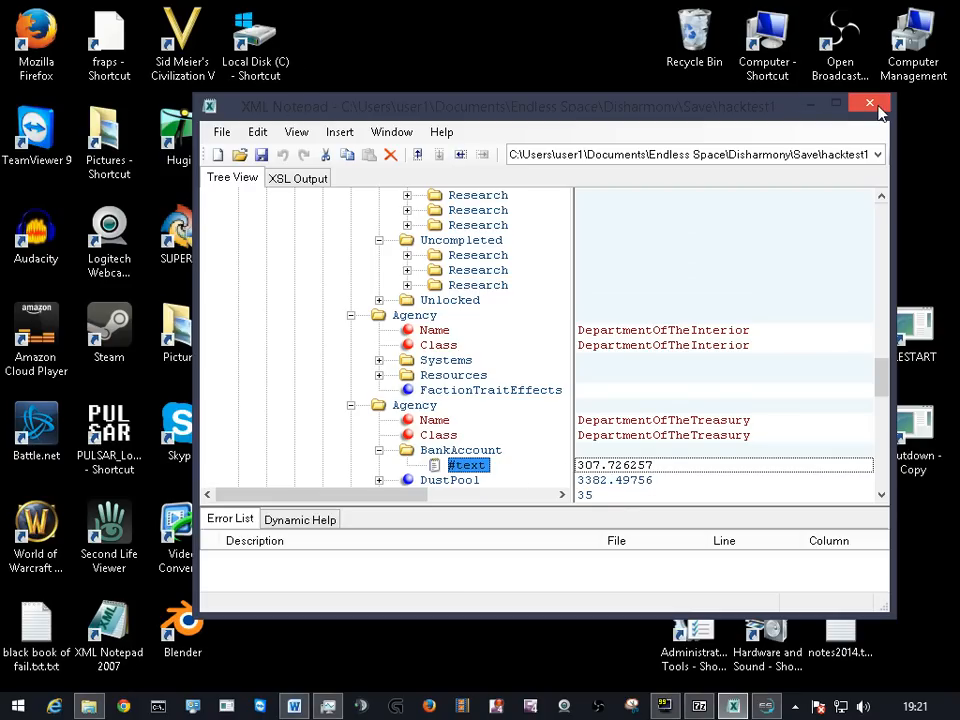
mouse_move(868, 103)
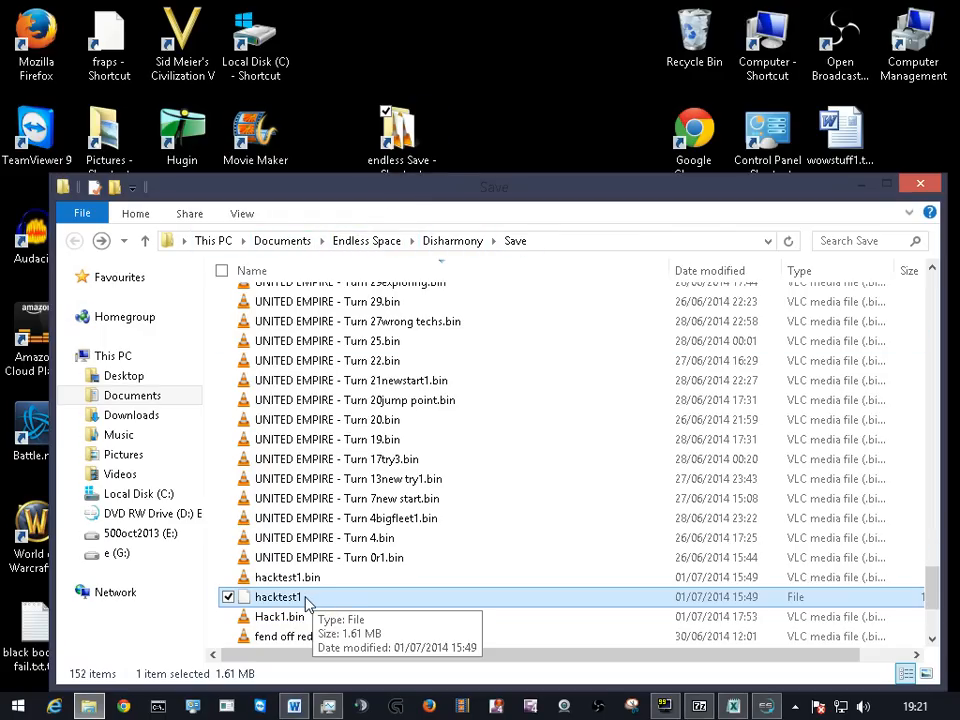
mouse_move(290, 608)
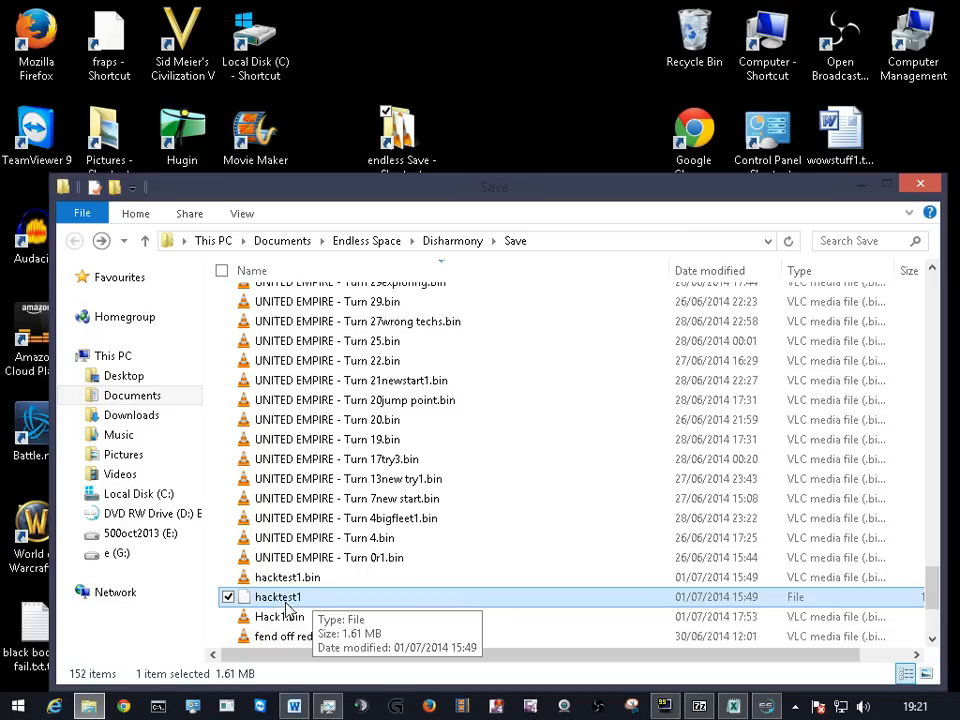
Step: Start adding the edited hacktest1 file to a 7-Zip archive
right_click(277, 596)
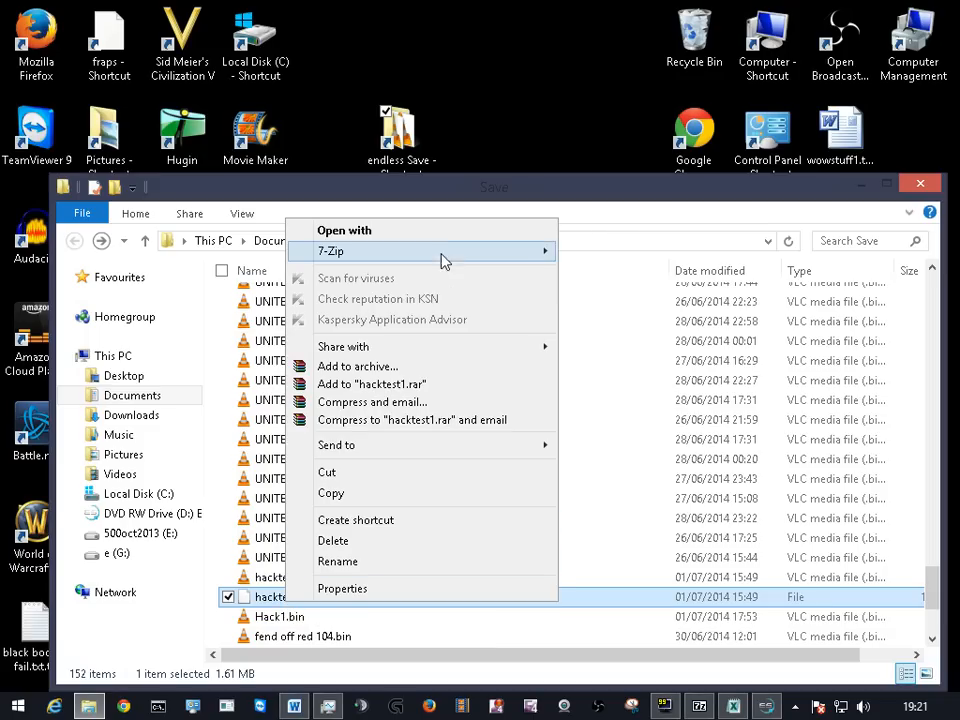
mouse_move(330, 250)
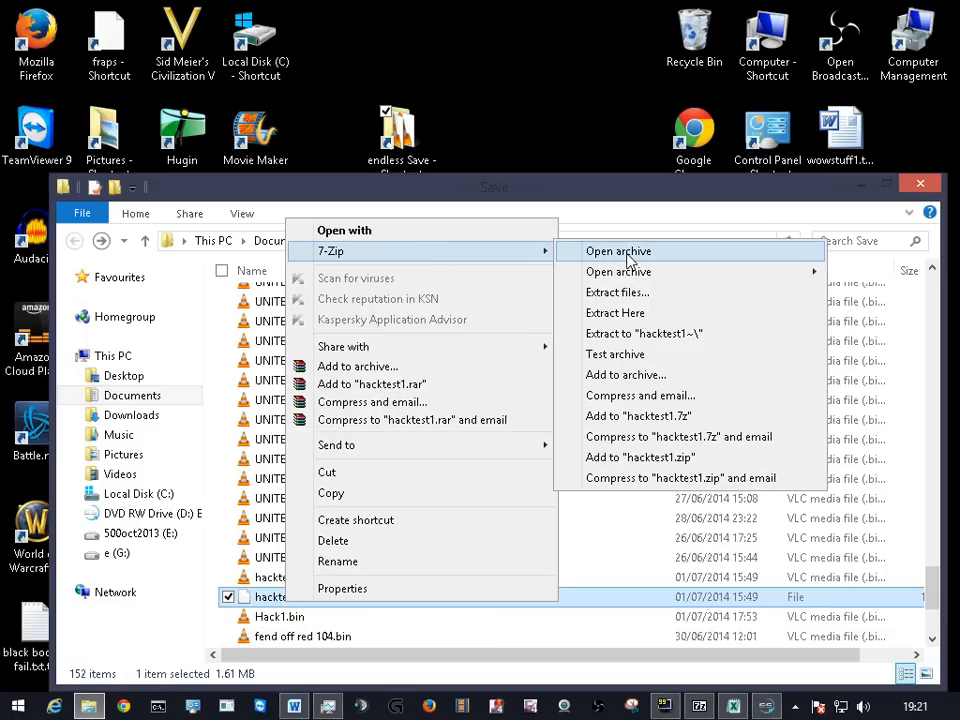
mouse_move(618, 271)
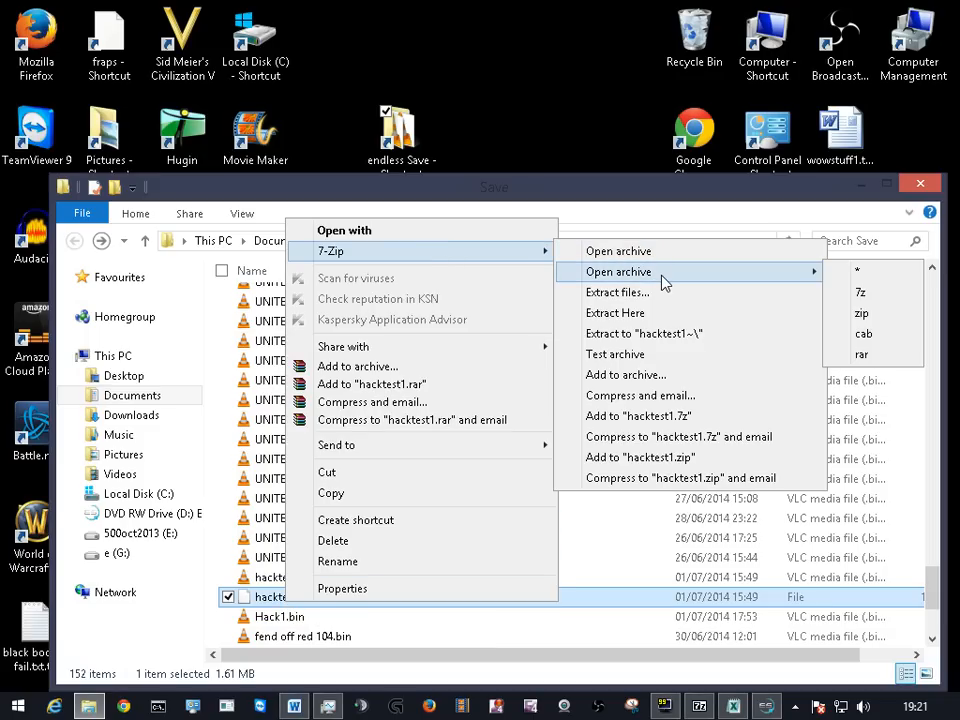
click(357, 366)
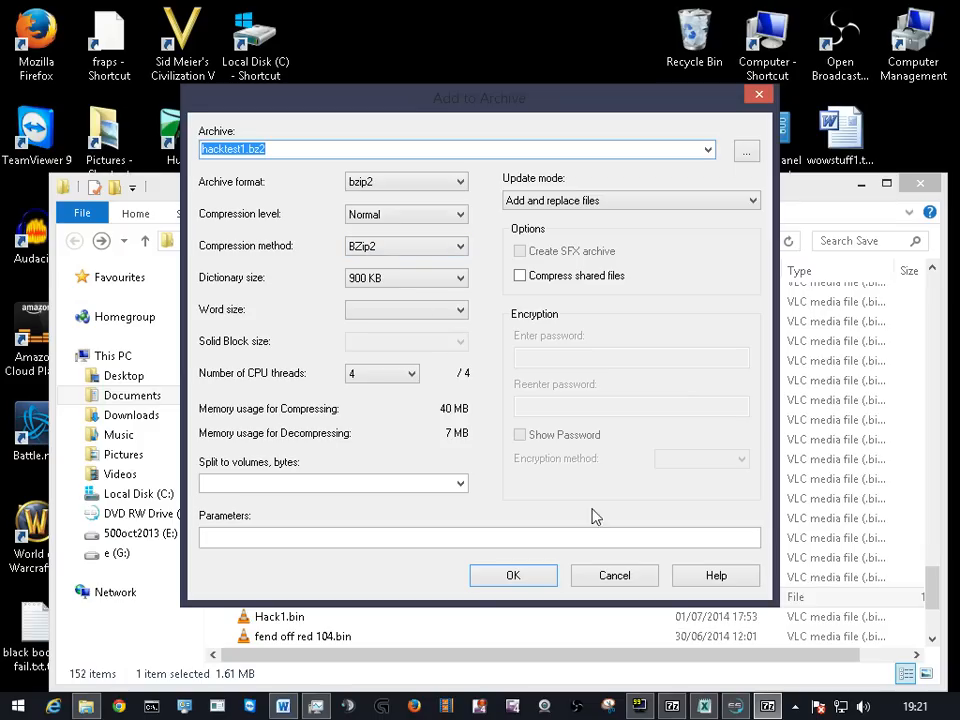
mouse_move(283, 174)
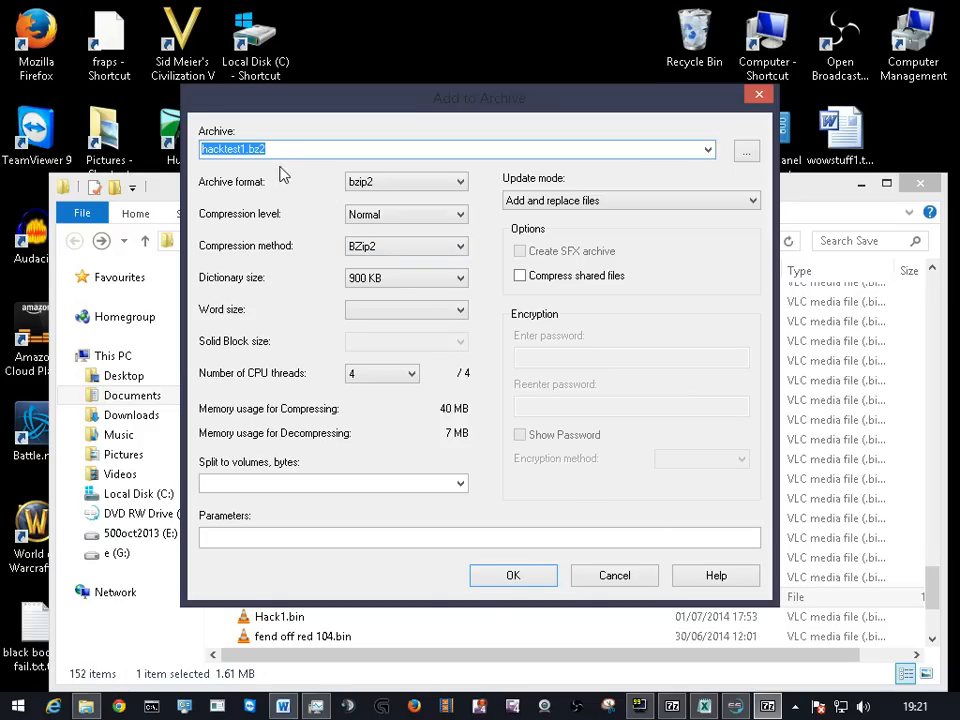
Step: Confirm compressing hacktest1 into the bzip2 archive hacktest1.bz2
click(513, 575)
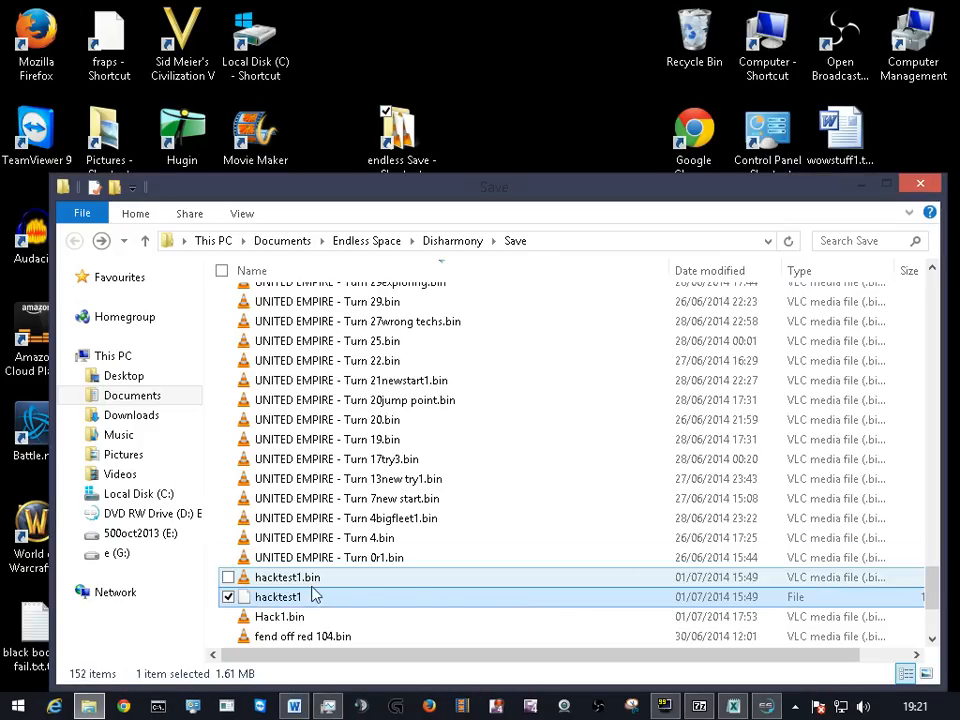
scroll(down, 3)
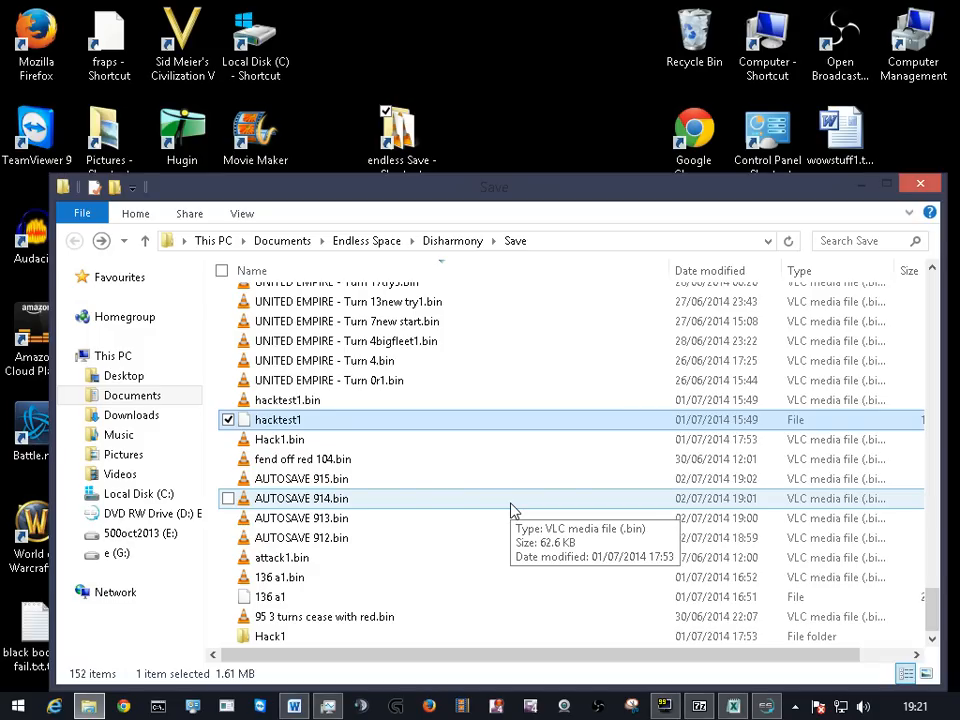
mouse_move(430, 459)
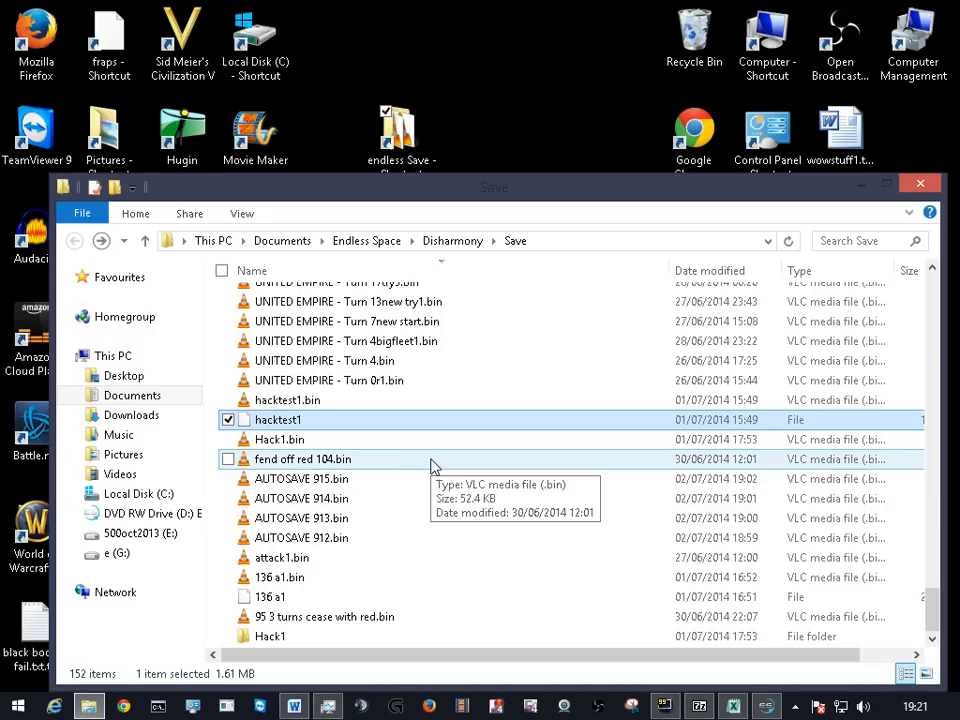